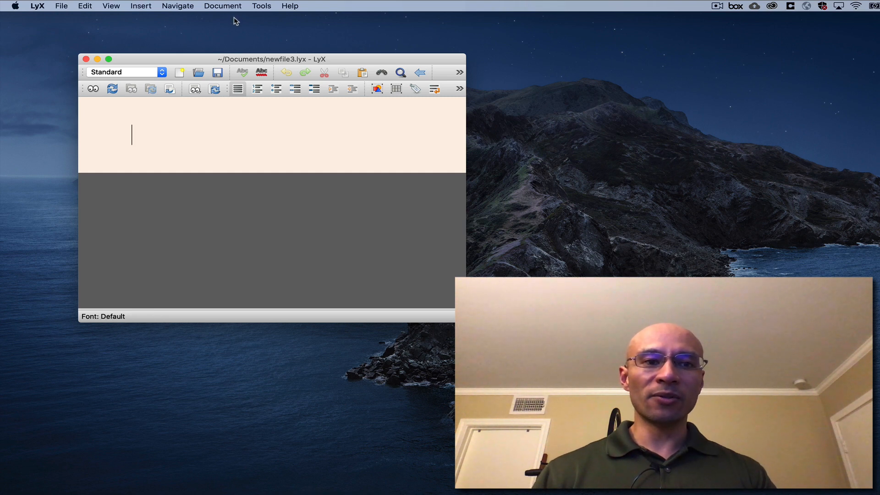
pyautogui.moveTo(236, 17)
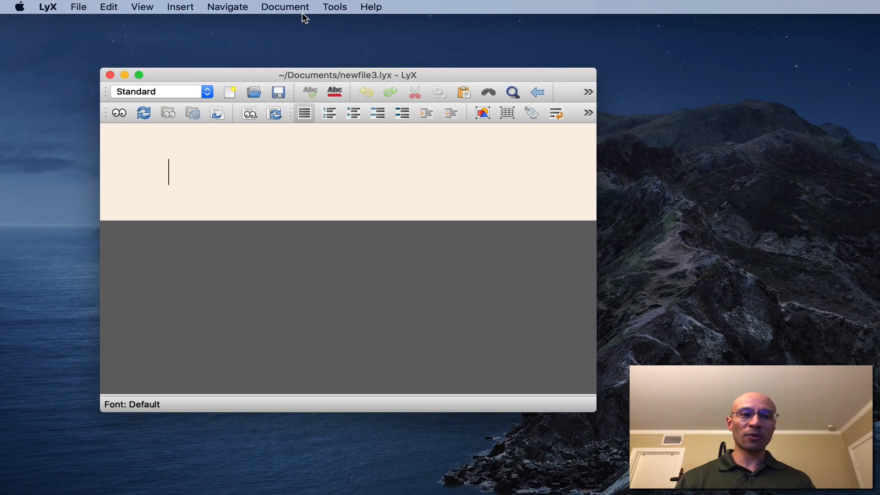
# - Add \usepackage{braket} to the document's LaTeX preamble
pyautogui.click(285, 7)
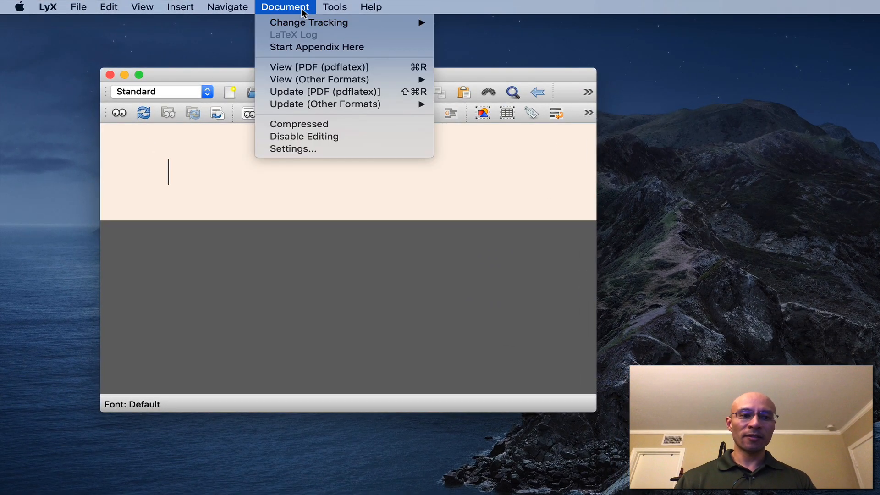
pyautogui.click(293, 149)
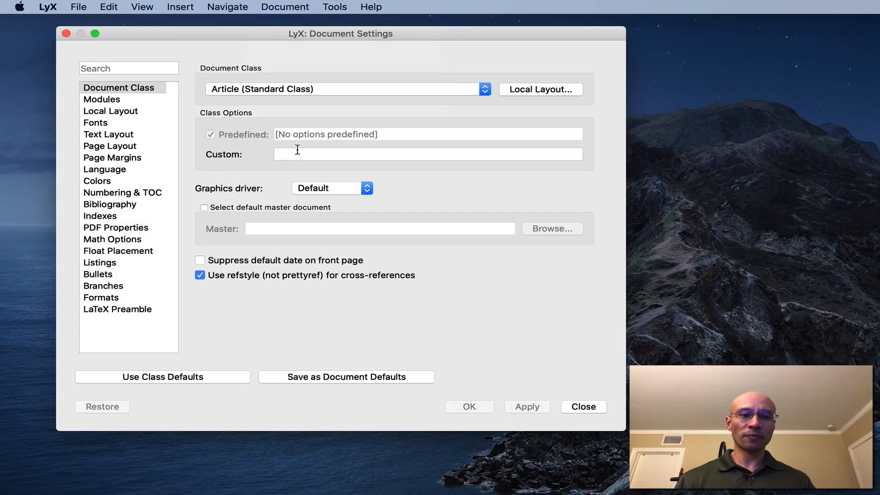
pyautogui.moveTo(147, 305)
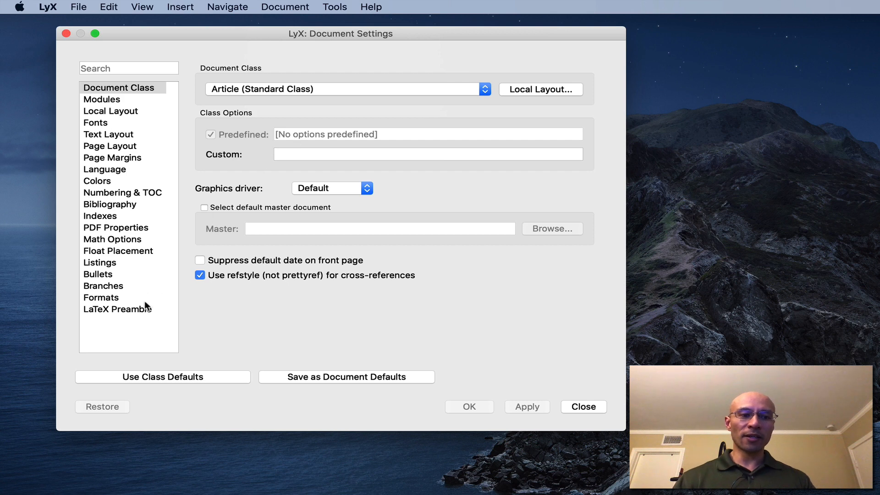
pyautogui.click(117, 308)
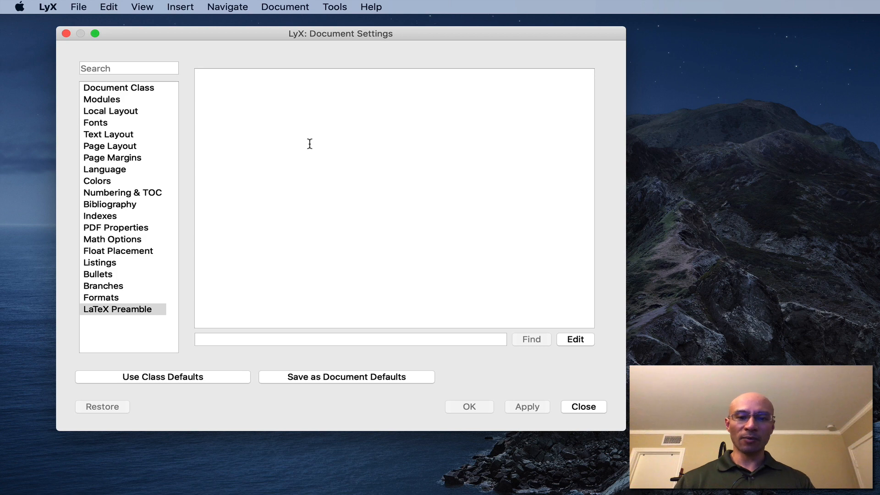
pyautogui.write('\\usepackage{braket}')
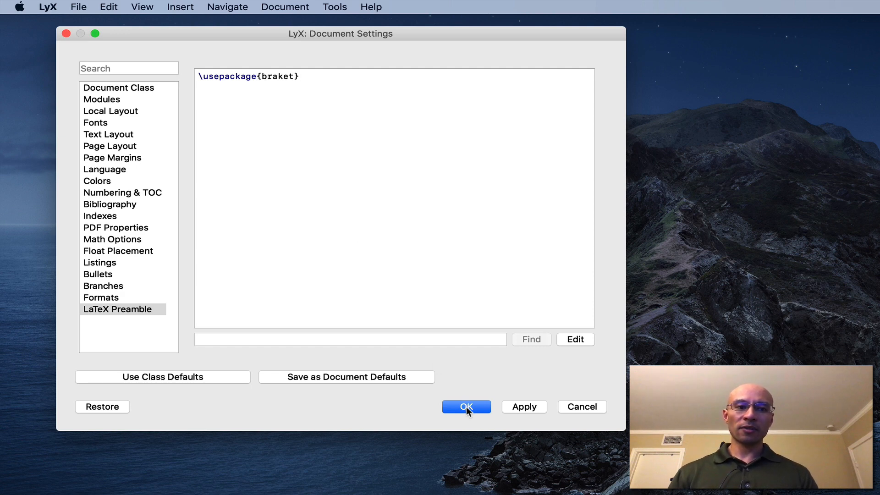
pyautogui.click(465, 406)
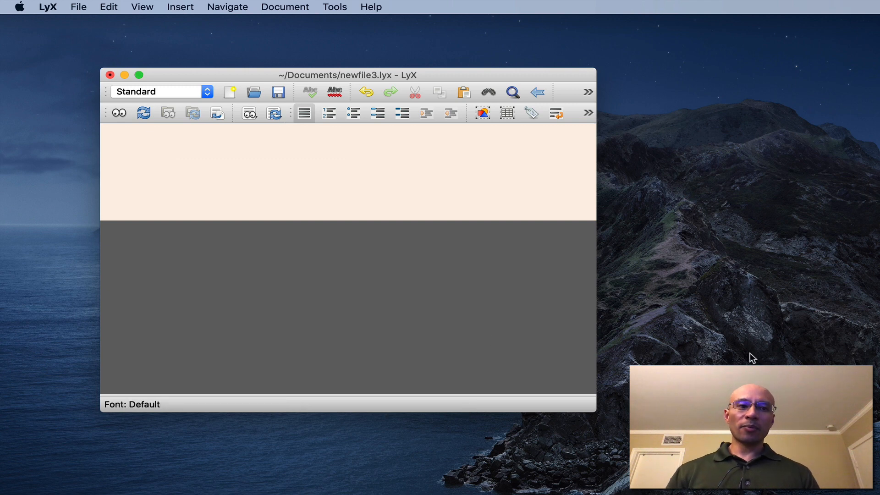
pyautogui.moveTo(675, 206)
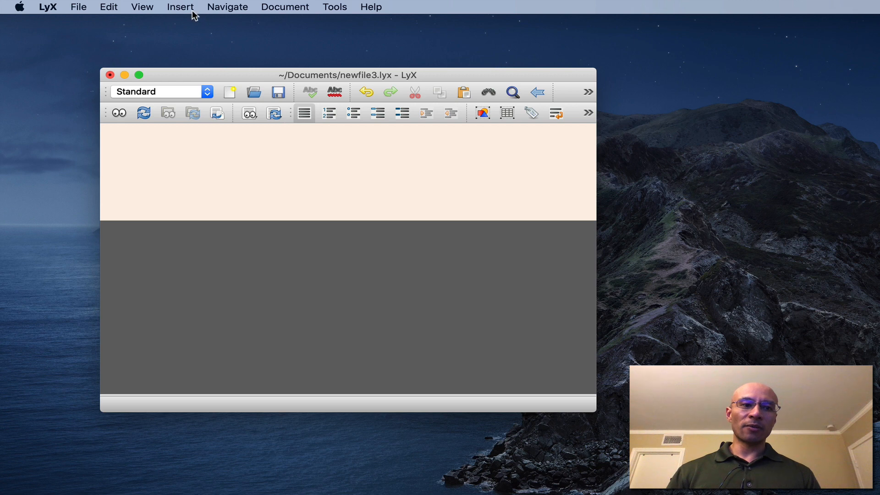
# - Make the first paragraph a numbered Section heading
pyautogui.click(160, 91)
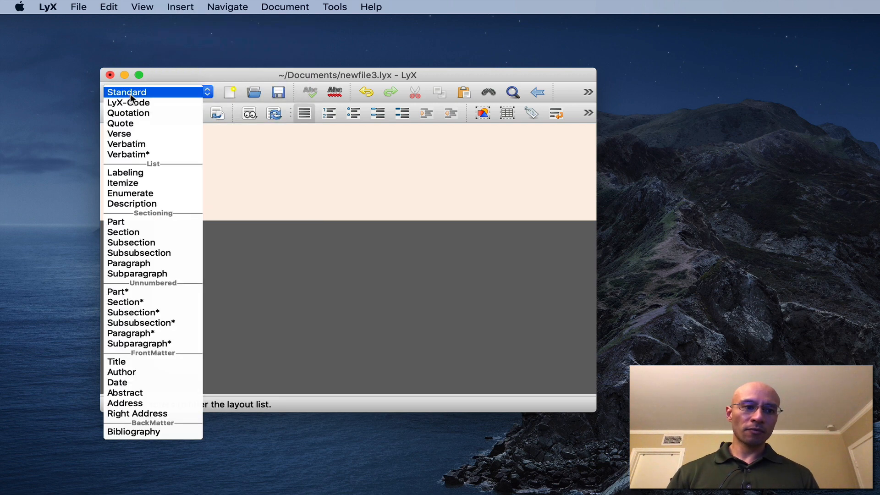
pyautogui.moveTo(123, 232)
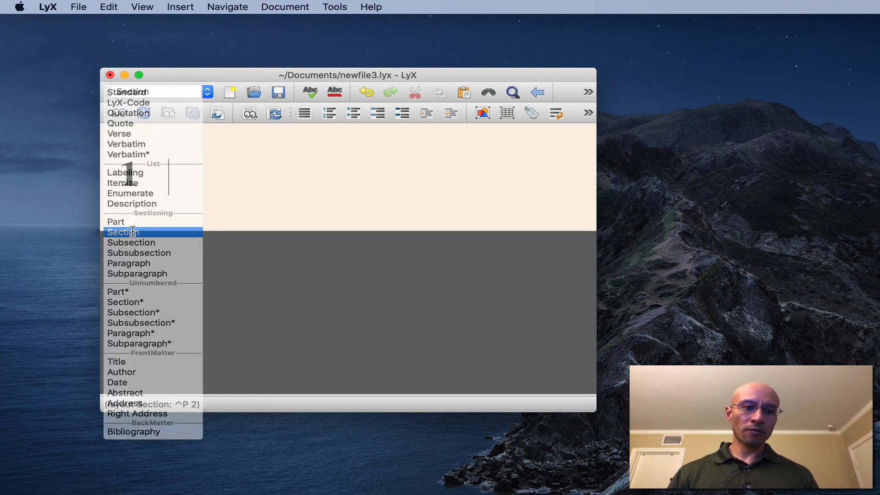
pyautogui.click(122, 231)
pyautogui.write('Let')
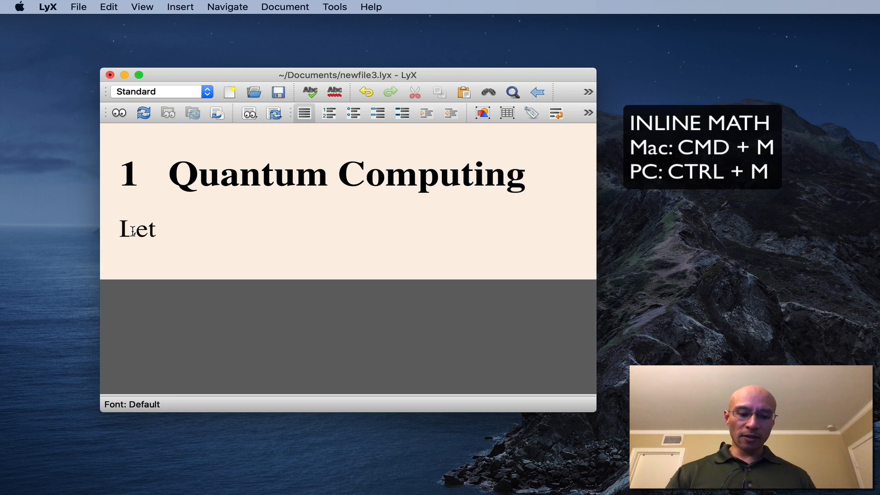
# - Write 'Let |ψ⟩ and |φ⟩ be arbitrary quantum states. Show that the projection operator'
pyautogui.press('cmd+m')
pyautogui.write(' \\')
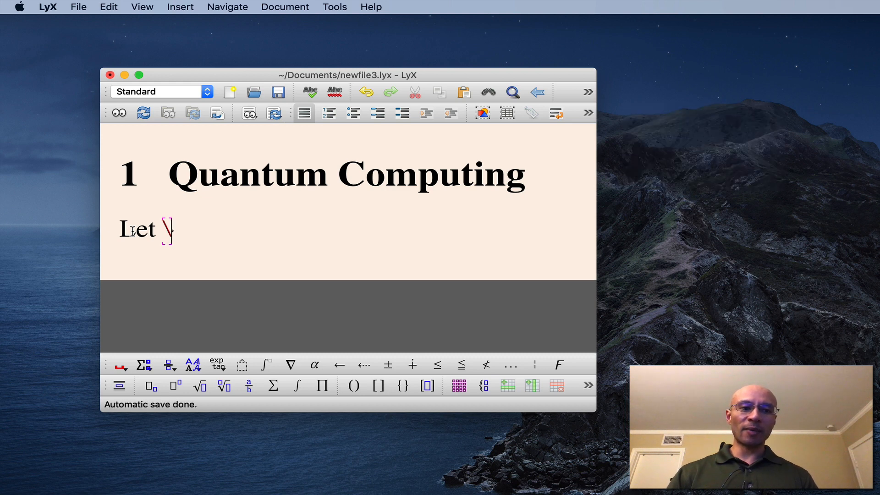
pyautogui.write('ket{')
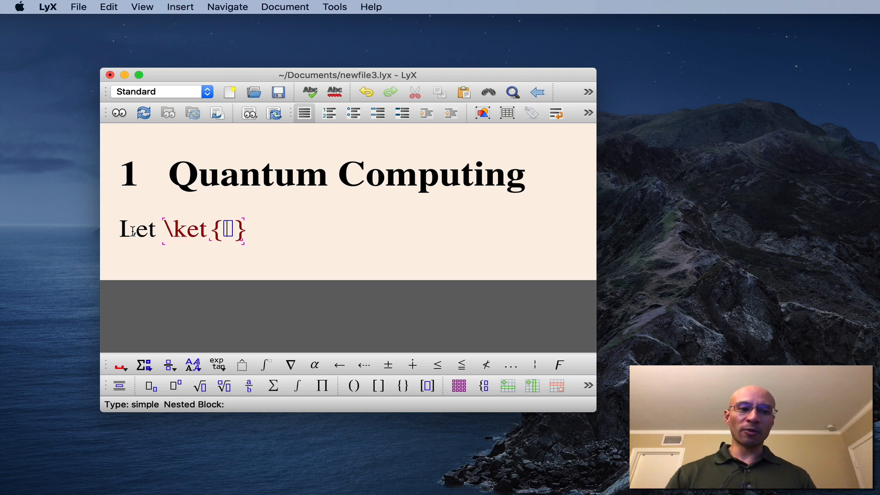
pyautogui.write('psi')
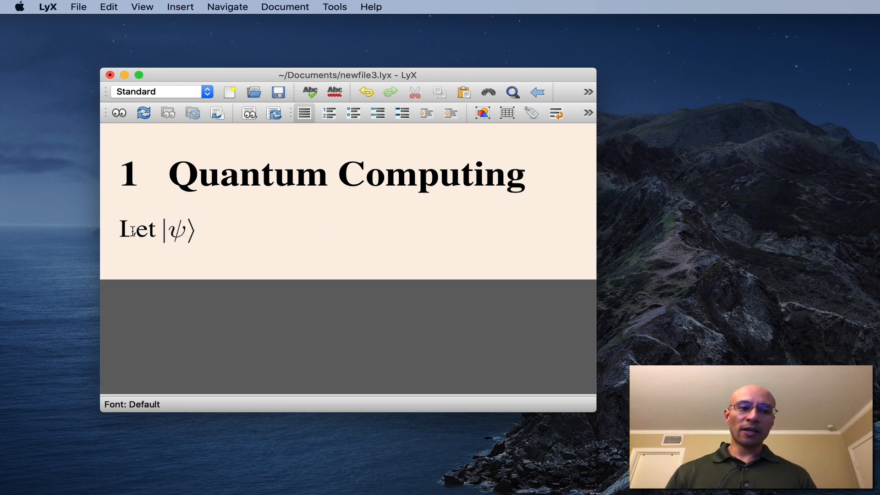
pyautogui.write('a')
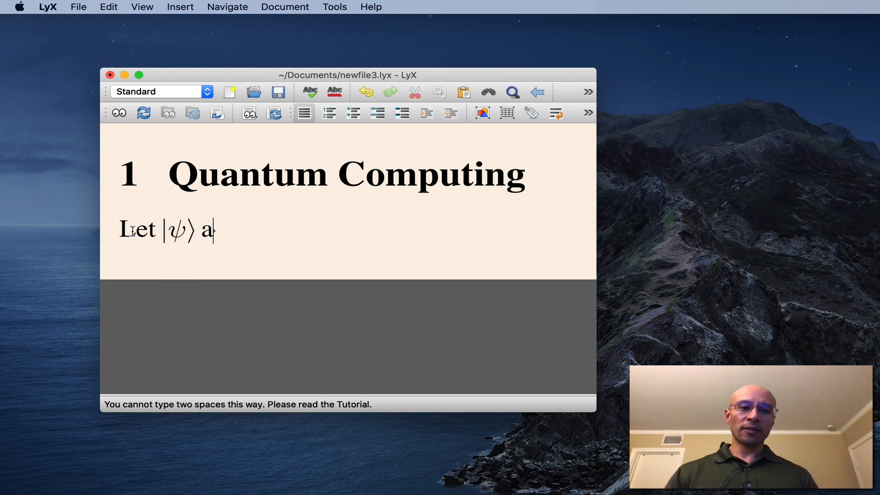
pyautogui.write('nd \\ket{\\psi}')
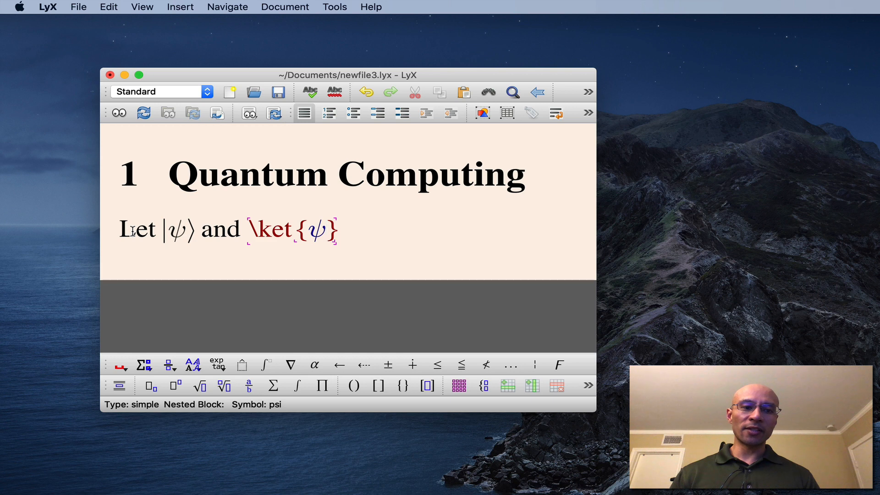
pyautogui.doubleClick(318, 230)
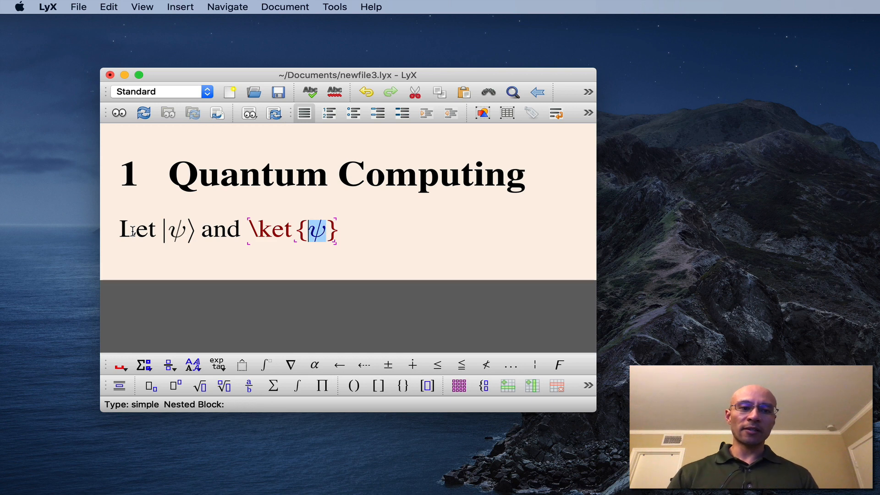
pyautogui.write('\\phi')
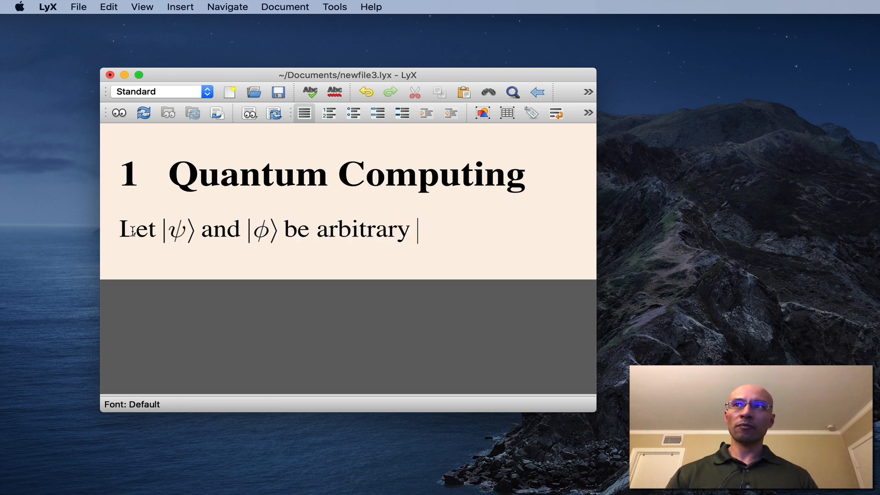
pyautogui.write('quantum states. Show that the projection operator')
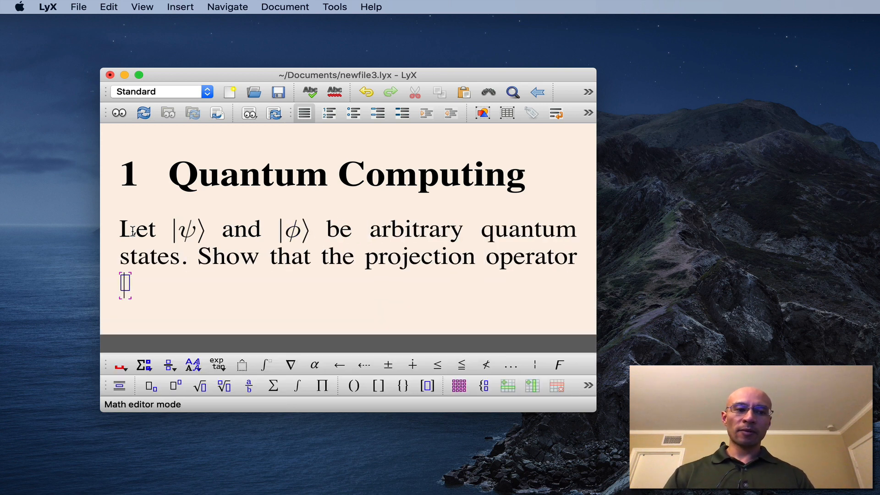
# - Complete the sentence with P̂ψ,ψ = |ψ⟩⟨ψ| projecting onto |ψ⟩, then reenter the formula
pyautogui.write('\\phi')
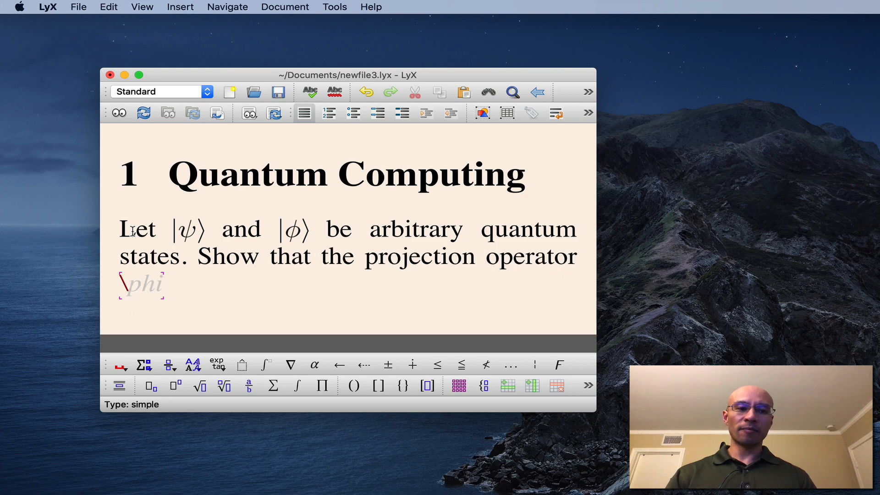
pyautogui.write('hat')
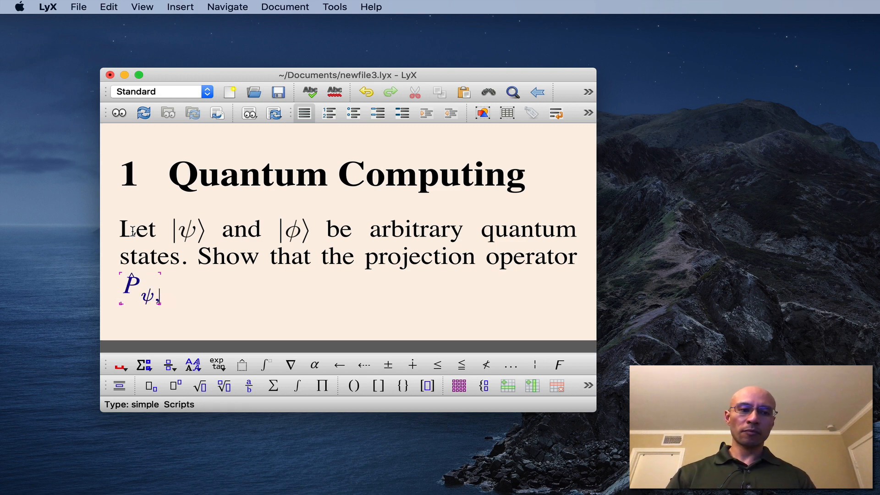
pyautogui.write(',\\psi')
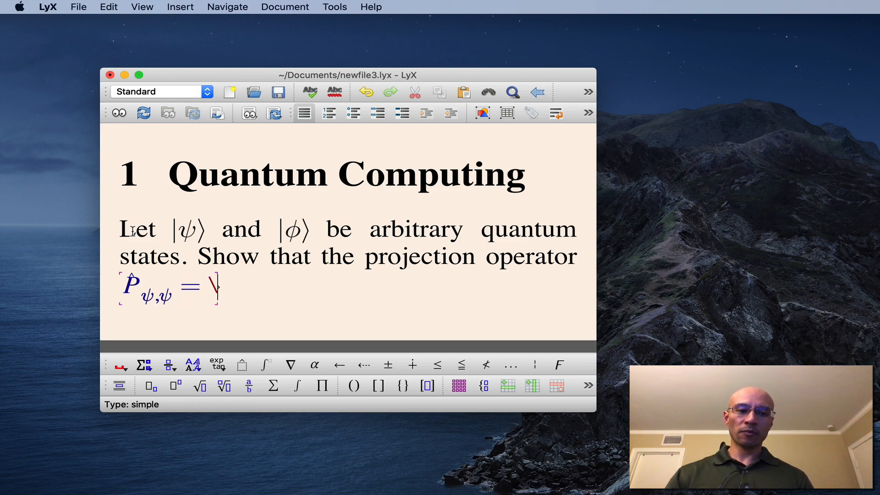
pyautogui.write('\\ket{\\psi}')
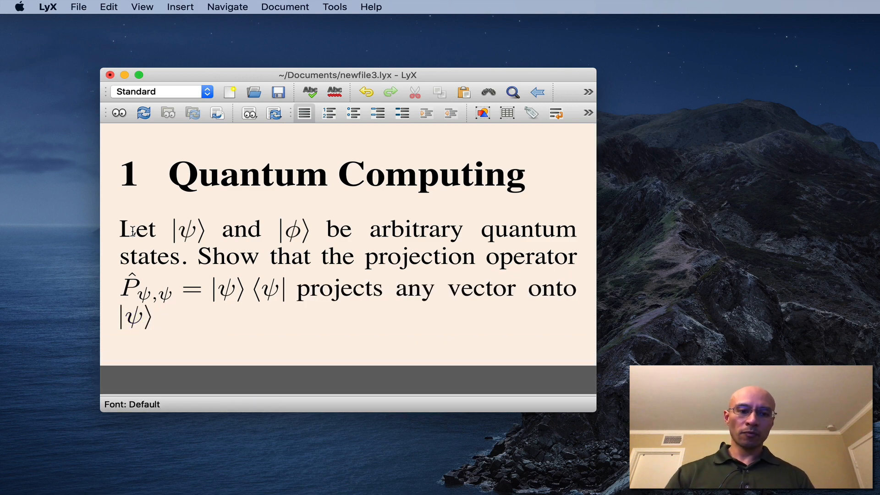
pyautogui.write('.')
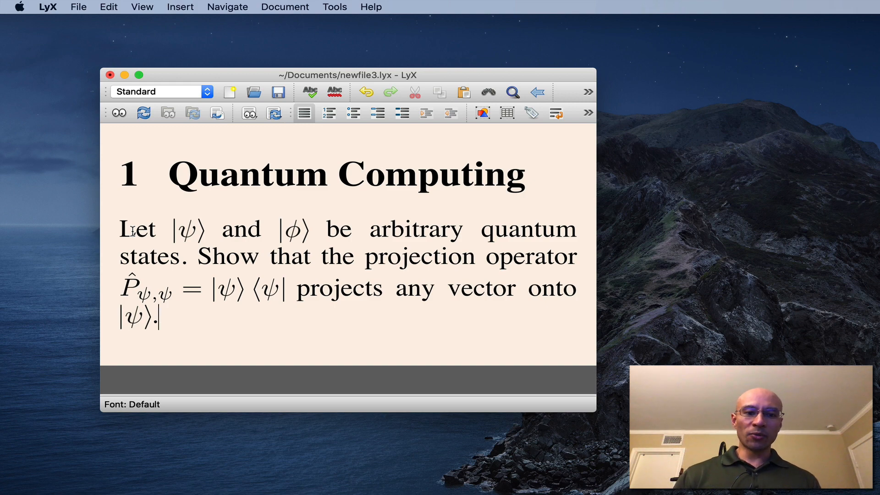
pyautogui.moveTo(119, 288); pyautogui.dragTo(393, 288)
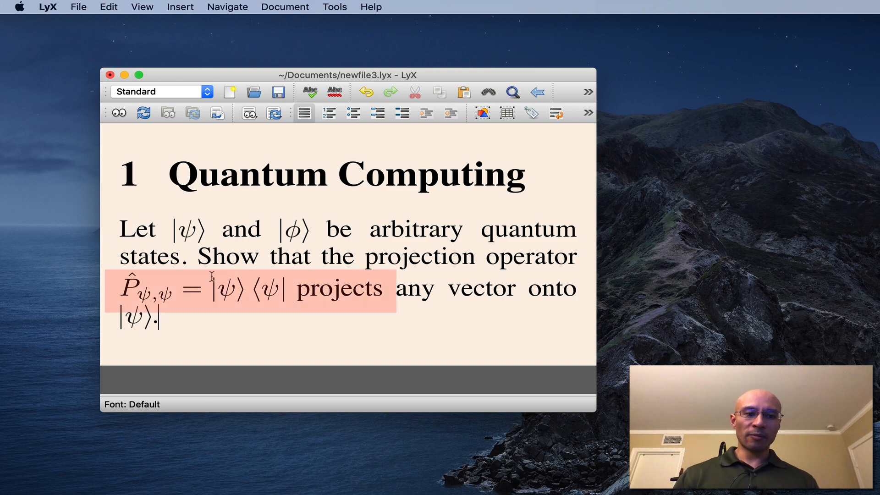
pyautogui.click(196, 288)
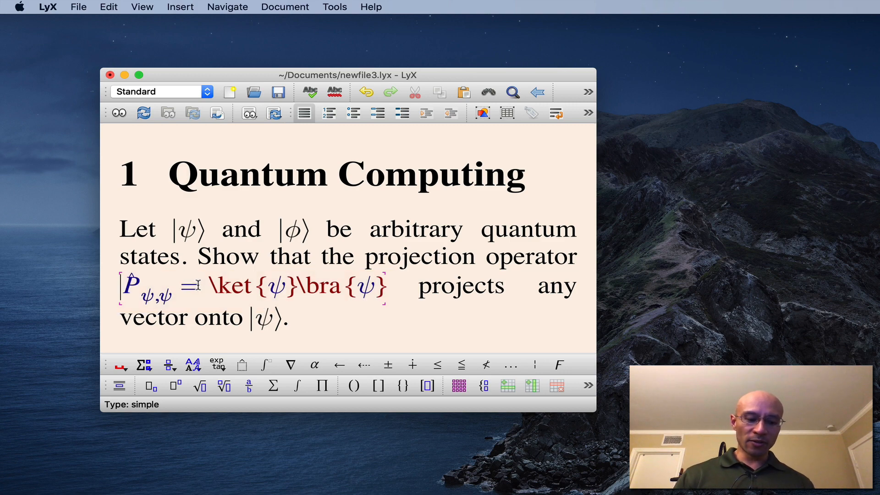
# - Convert the operator formula to a displayed equation followed by a comma
pyautogui.press('cmd+shift+m')
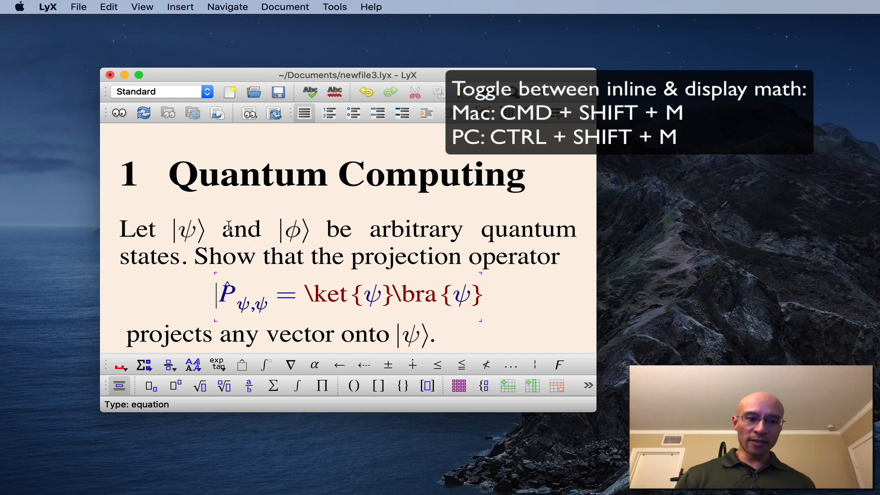
pyautogui.moveTo(327, 249)
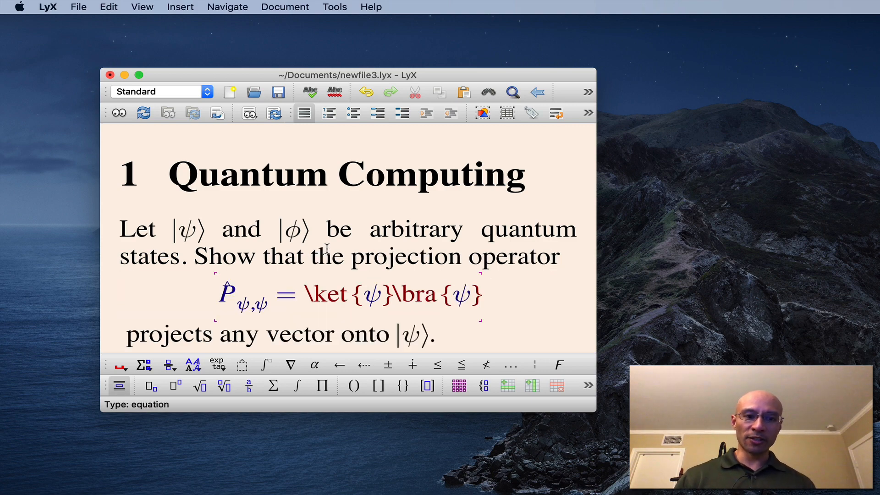
pyautogui.write(',')
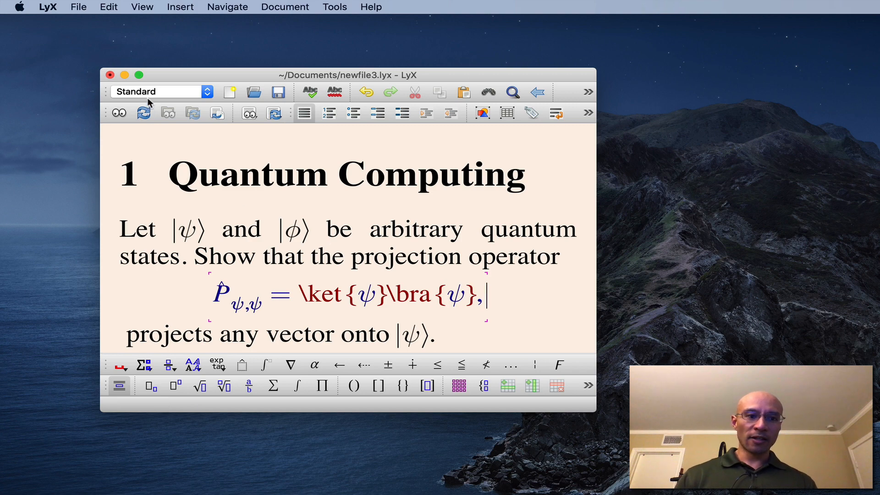
pyautogui.moveTo(178, 60)
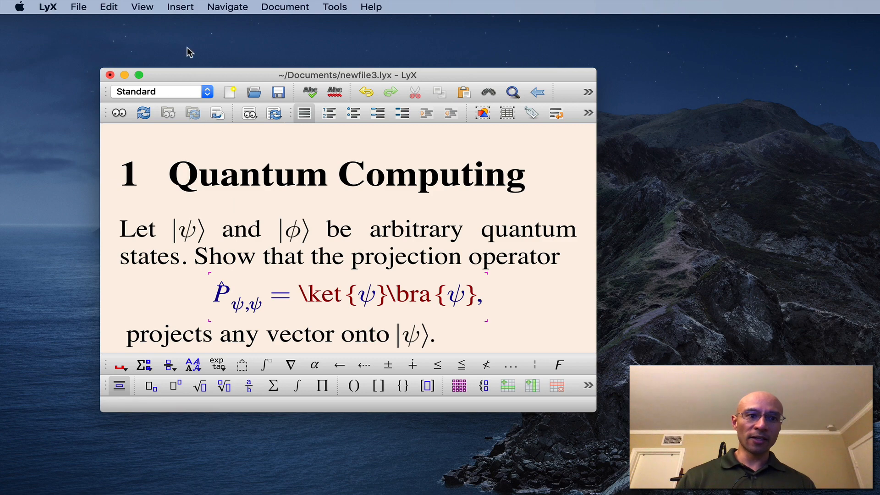
# - Insert the label eq:ProjOp on the displayed equation
pyautogui.click(180, 7)
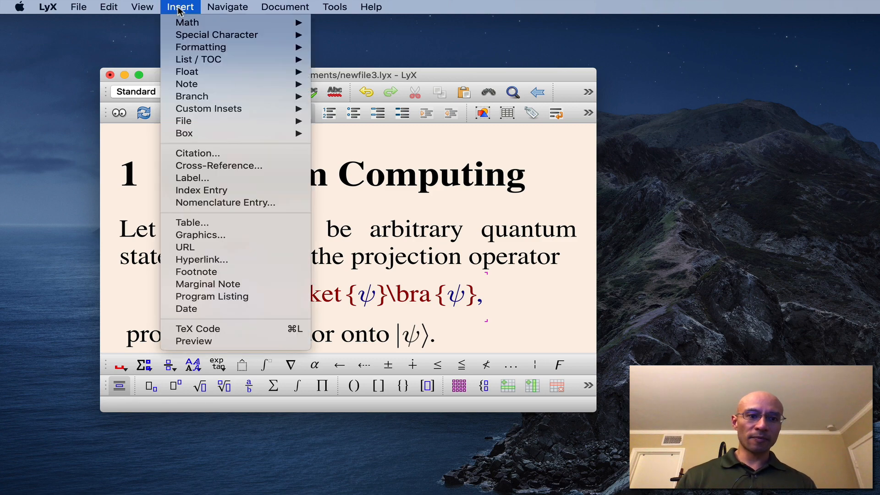
pyautogui.click(192, 178)
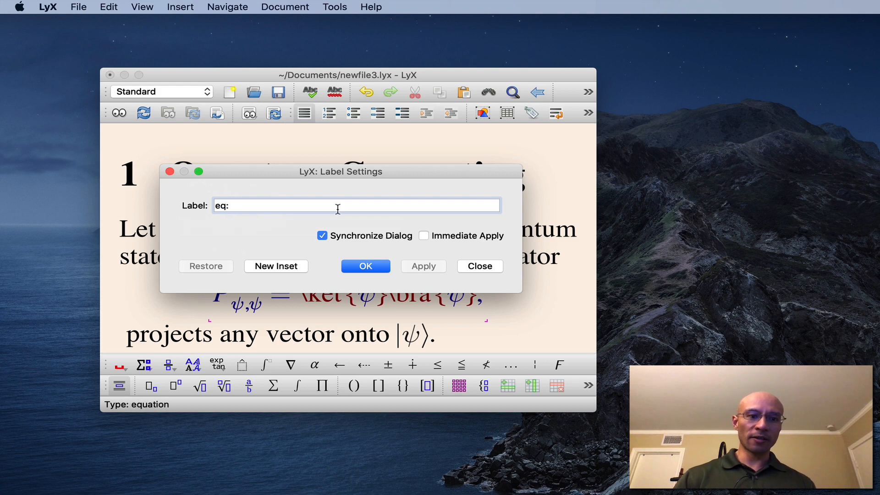
pyautogui.click(364, 266)
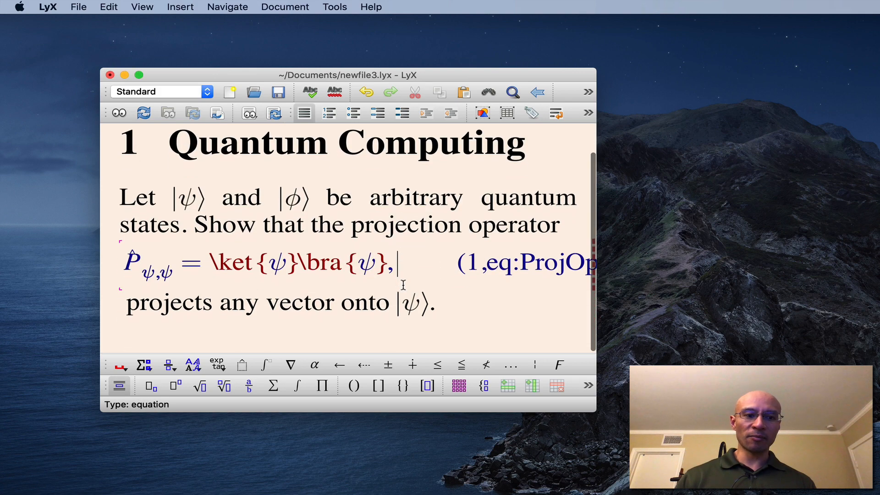
pyautogui.click(437, 302)
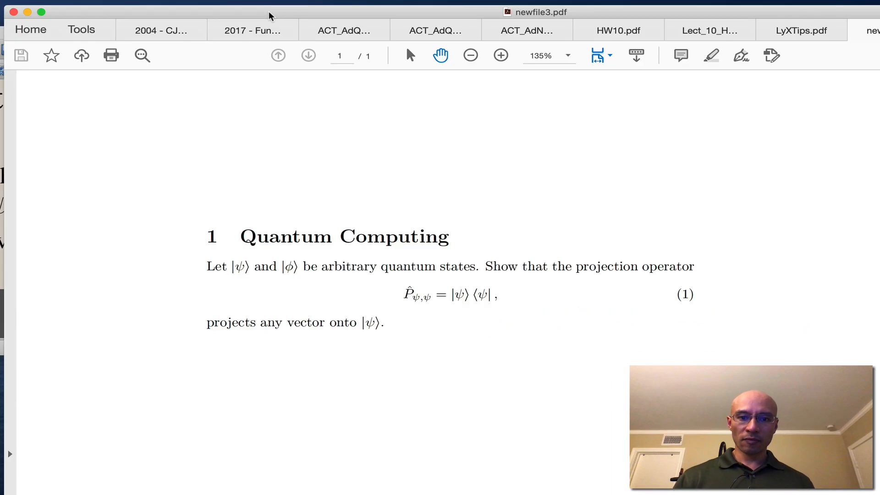
pyautogui.moveTo(470, 373)
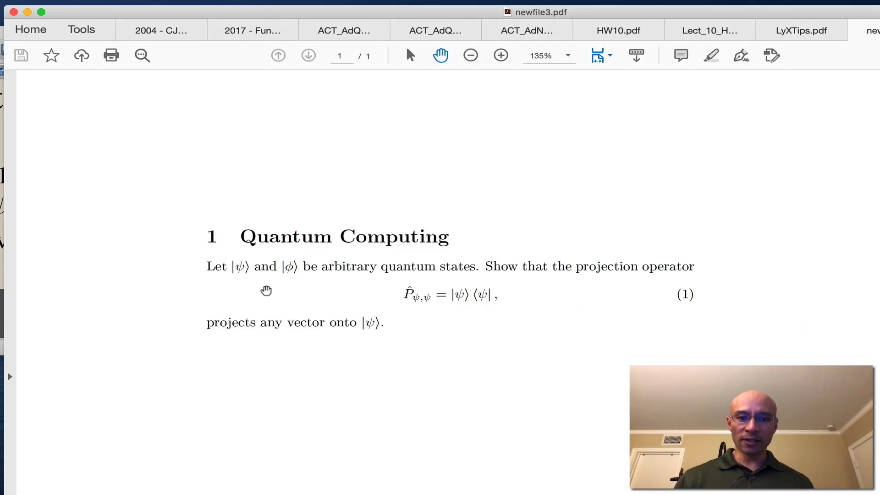
pyautogui.moveTo(310, 284)
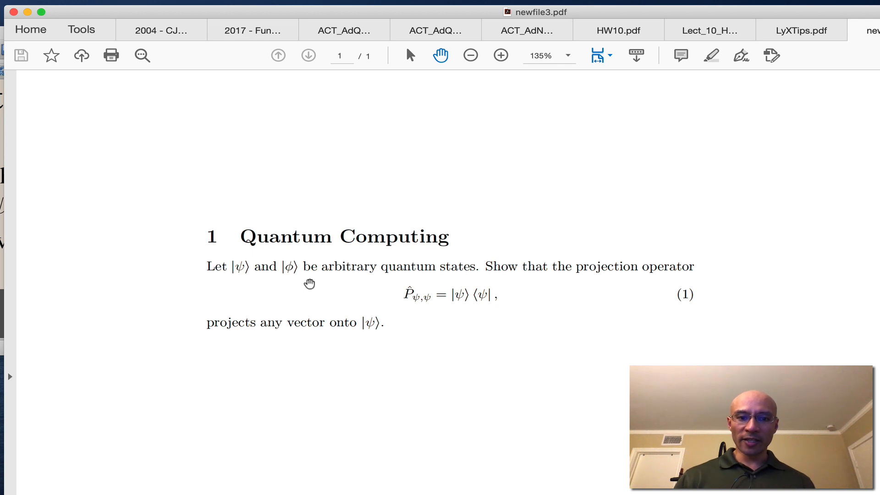
pyautogui.moveTo(435, 335)
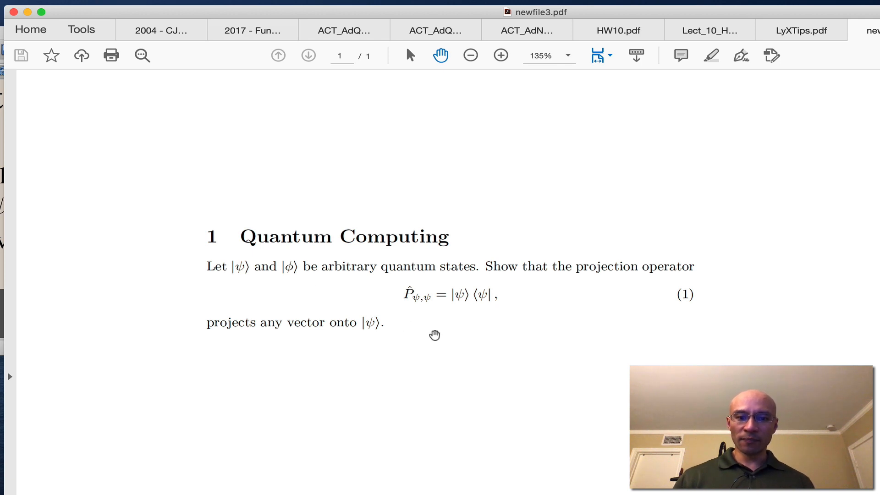
pyautogui.moveTo(640, 325)
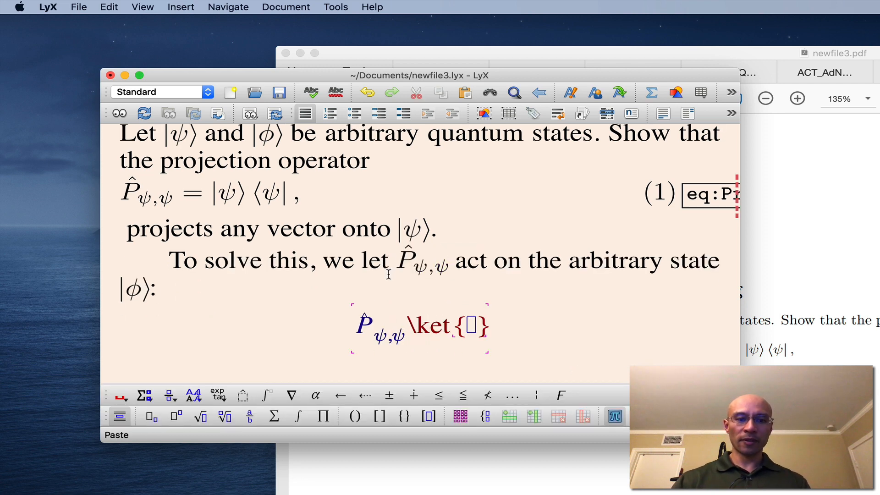
# - Enter P̂ψ,ψ|φ⟩ = ( )|φ⟩ and select part of the operator definition
pyautogui.write('phi')
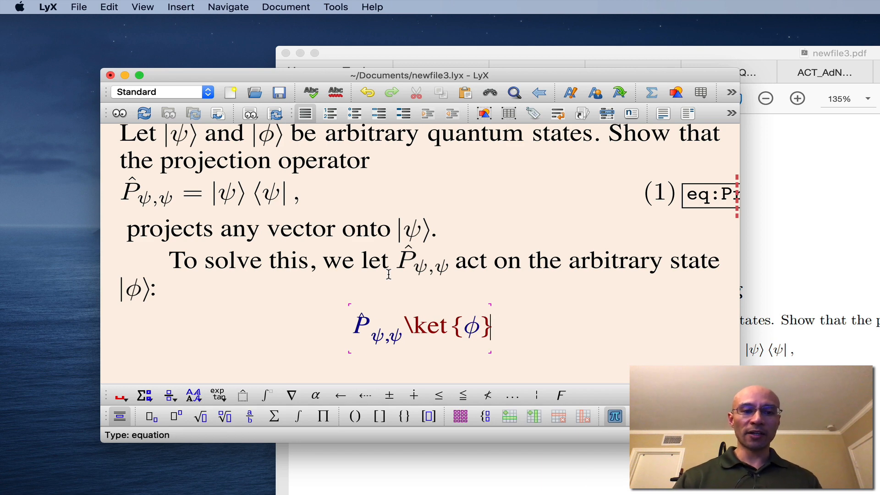
pyautogui.write('=P̂ψ,ψ\\ket{ϕ')
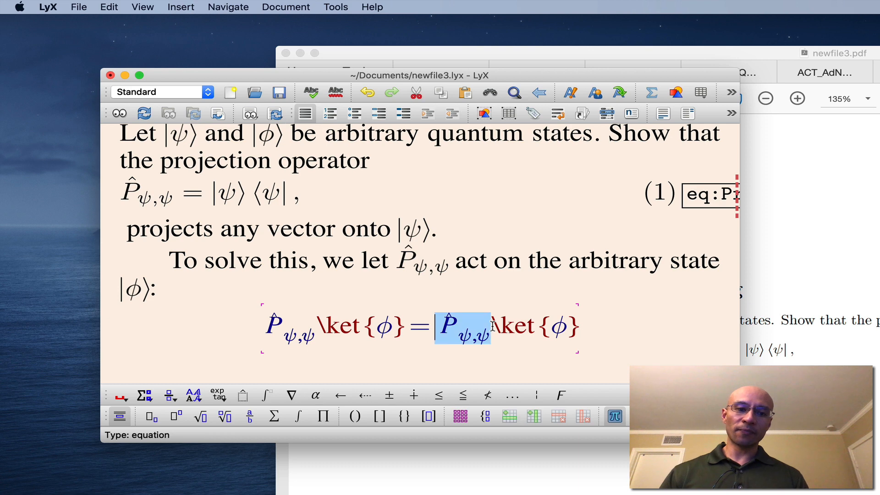
pyautogui.click(440, 93)
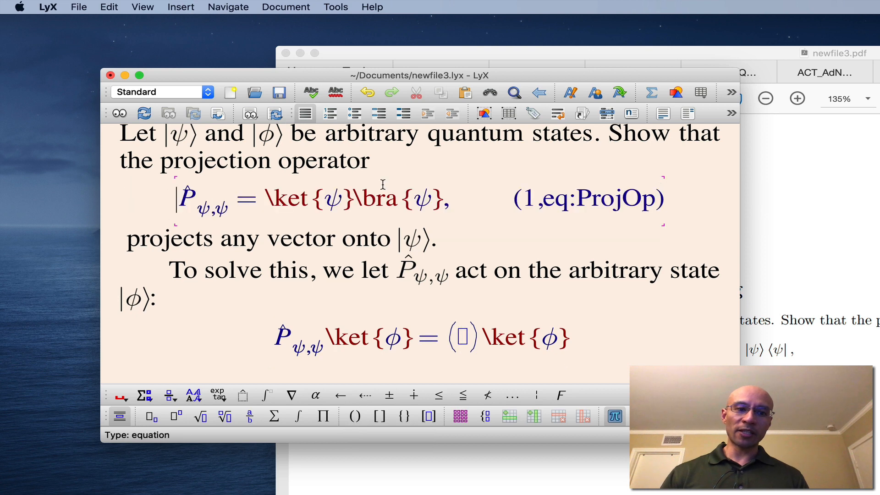
pyautogui.doubleClick(288, 198)
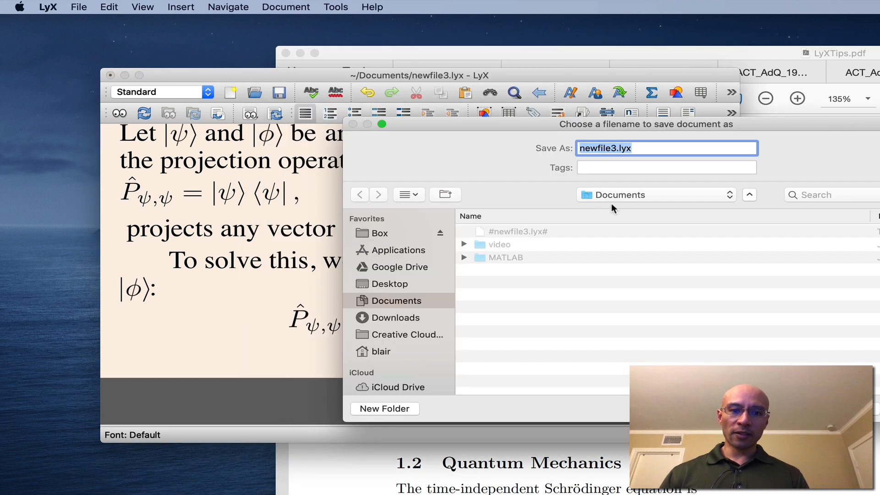
# - Save as LyXTips.lyx in the LyXTips folder, replacing the existing file
pyautogui.click(654, 195)
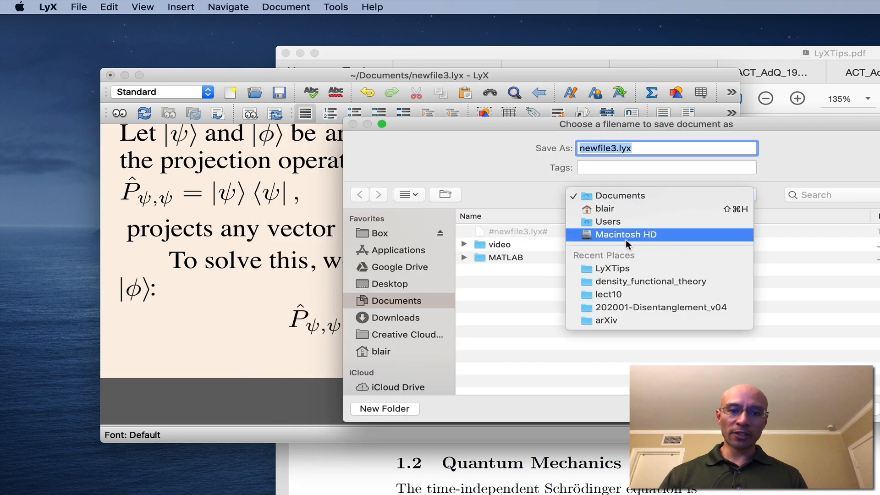
pyautogui.click(611, 269)
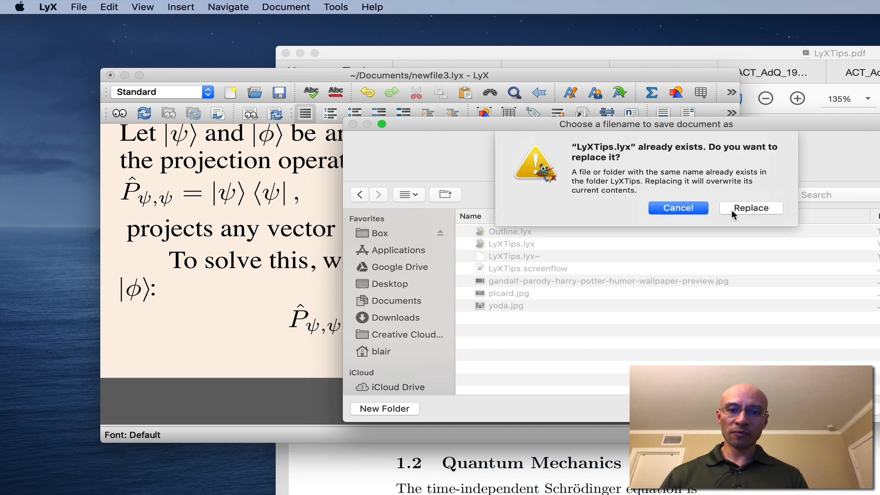
pyautogui.click(750, 208)
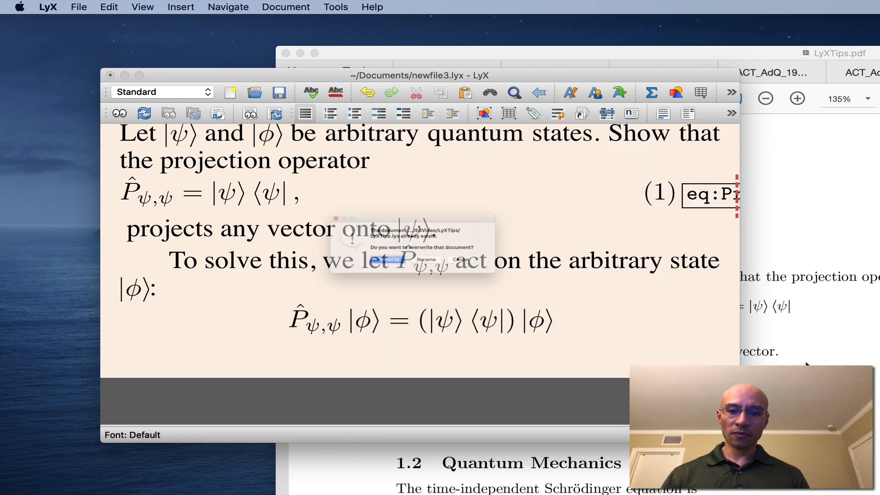
# - Confirm overwriting LyXTips.lyx and compile the document to PDF
pyautogui.click(391, 258)
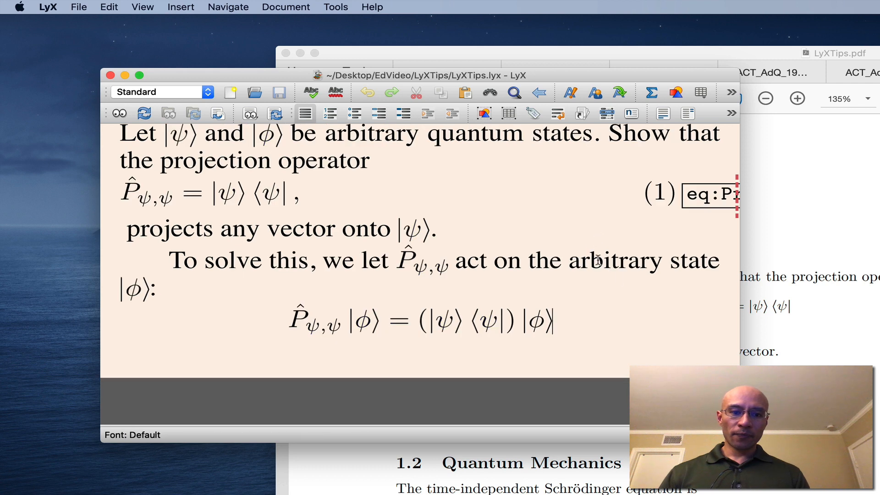
pyautogui.click(119, 113)
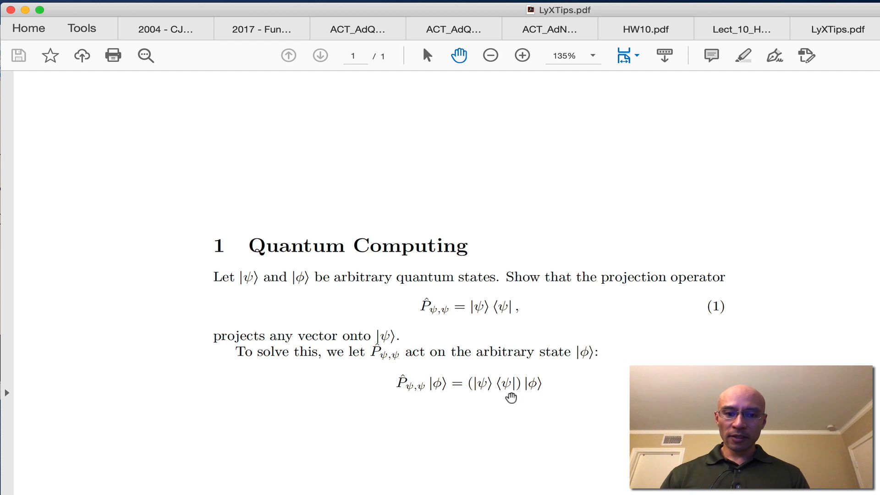
pyautogui.moveTo(417, 387)
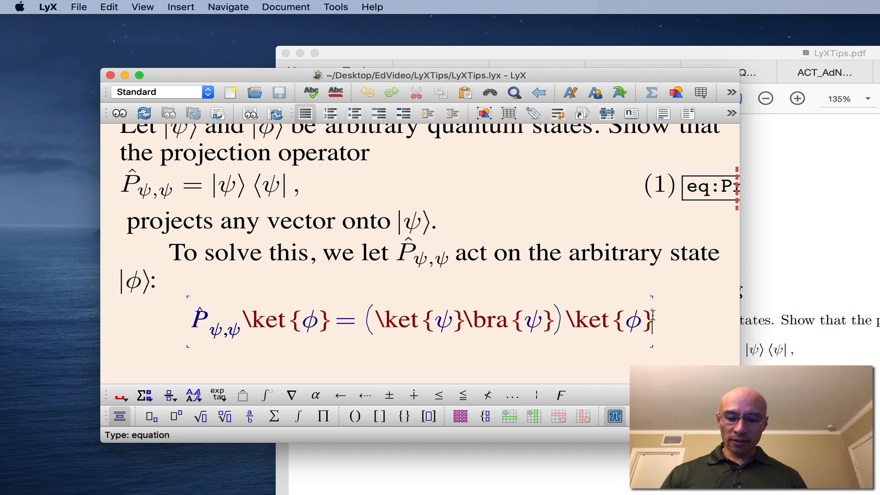
# - Add a second equation row repeating the right-hand side and cut |ψ⟩⟨ψ| from the parentheses
pyautogui.press('cmd+shift+return')
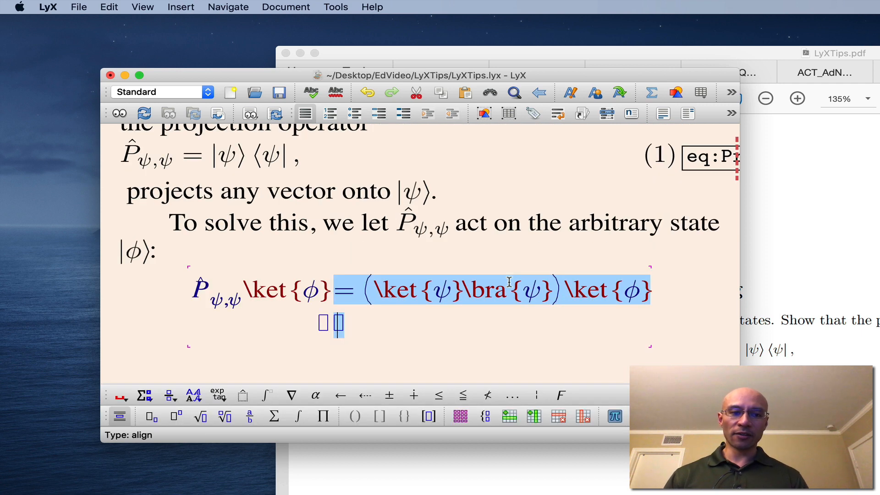
pyautogui.click(353, 290)
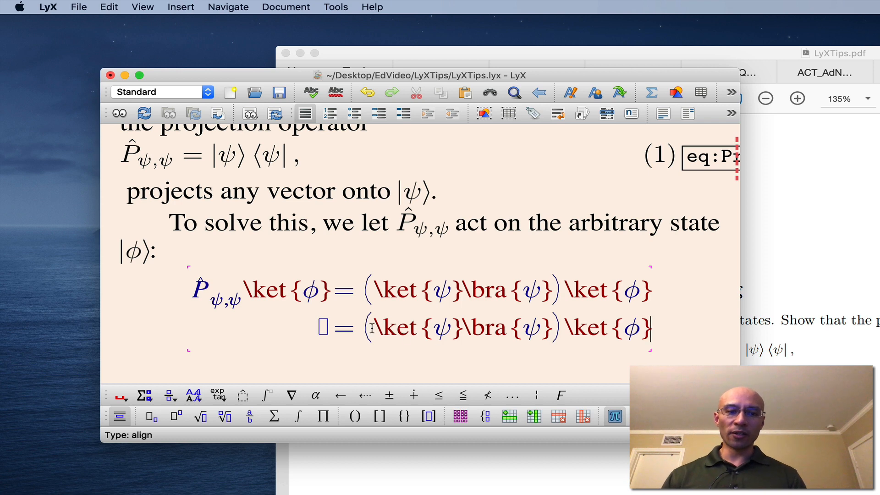
pyautogui.moveTo(373, 327); pyautogui.dragTo(541, 328)
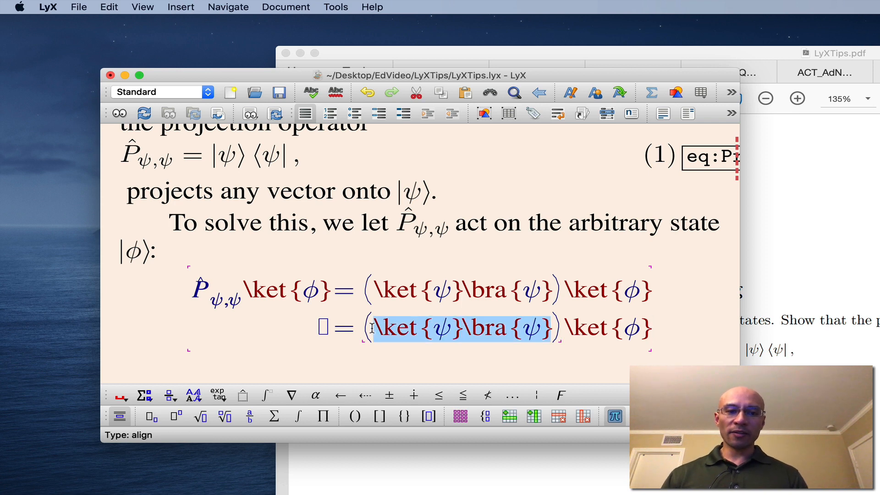
pyautogui.press('cmd+x')
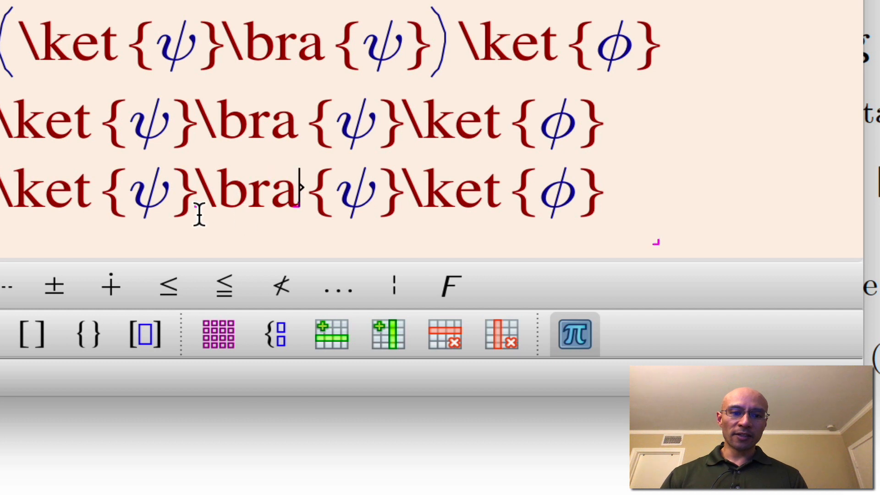
pyautogui.moveTo(280, 230)
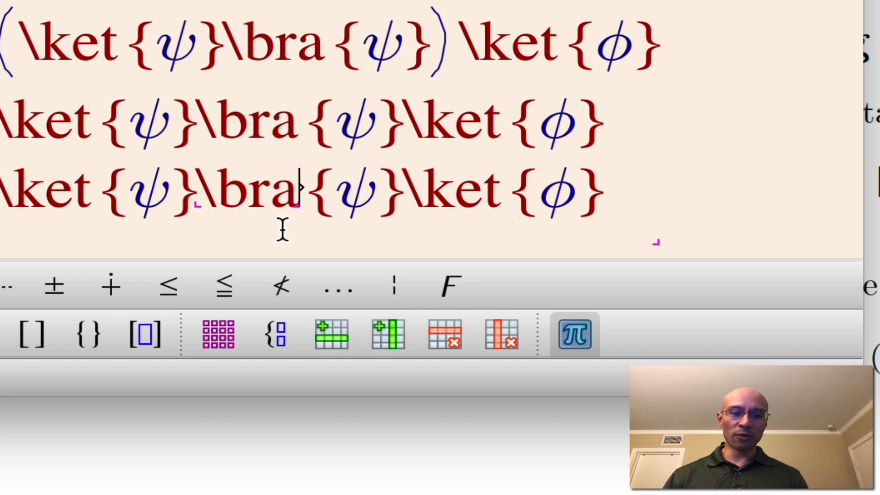
# - Add rows |ψ⟩⟨ψ|φ⟩ and ⟨ψ|φ⟩|ψ⟩ to the aligned derivation
pyautogui.write('ke')
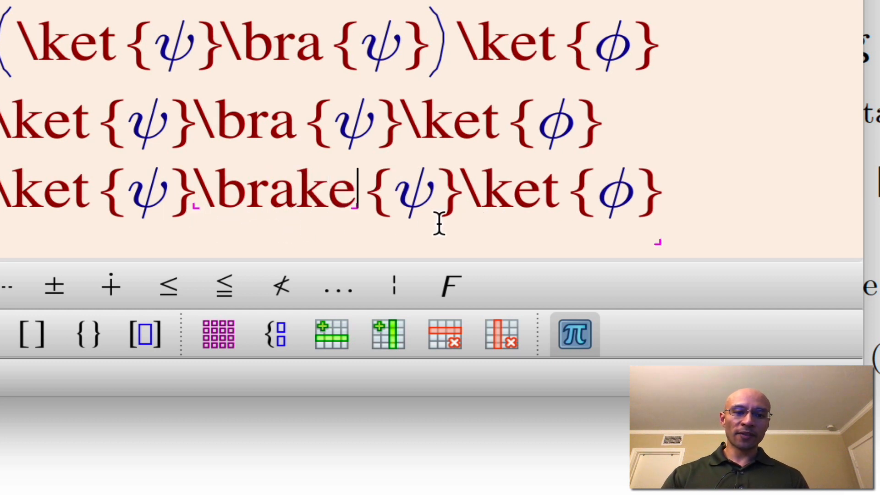
pyautogui.write('t')
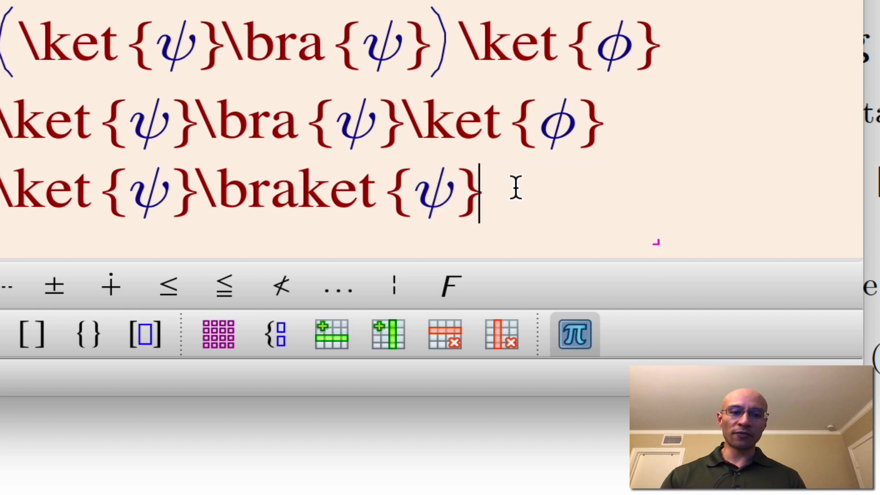
pyautogui.write('\\phi')
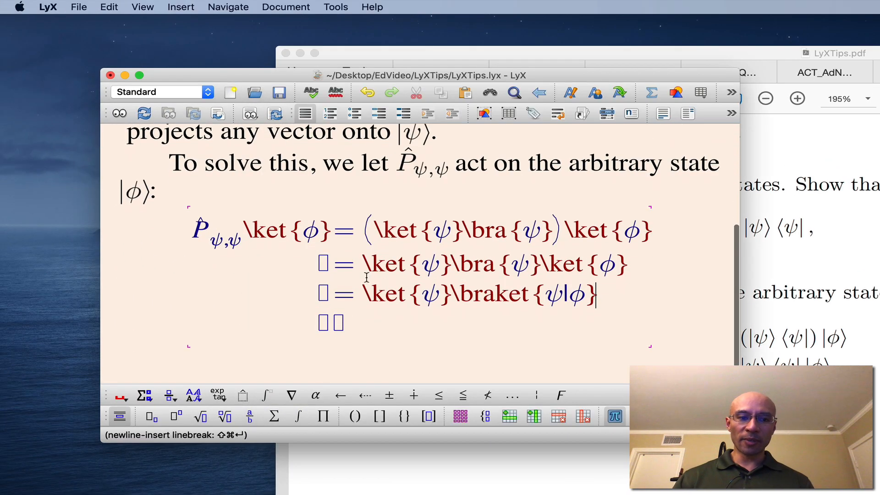
pyautogui.press('cmd+v')
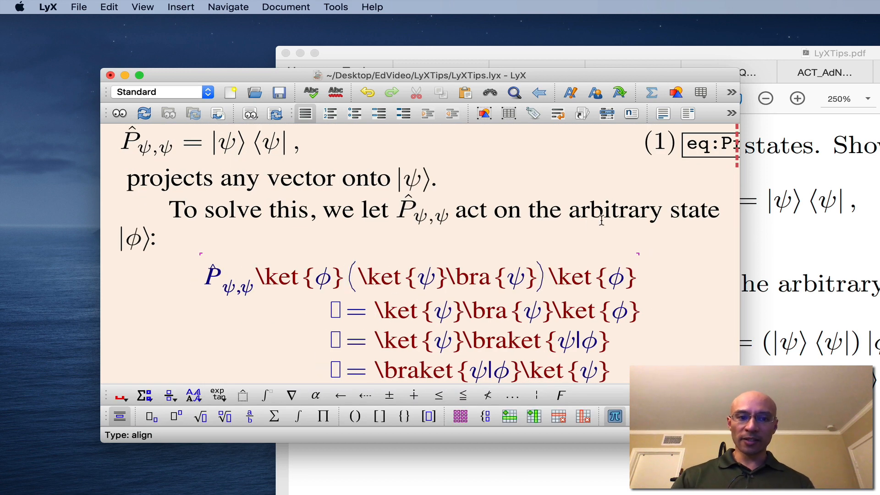
# - Put a cross-reference to eq:ProjOp above the first equals sign using \stackrel, then view the PDF
pyautogui.write('\\sta')
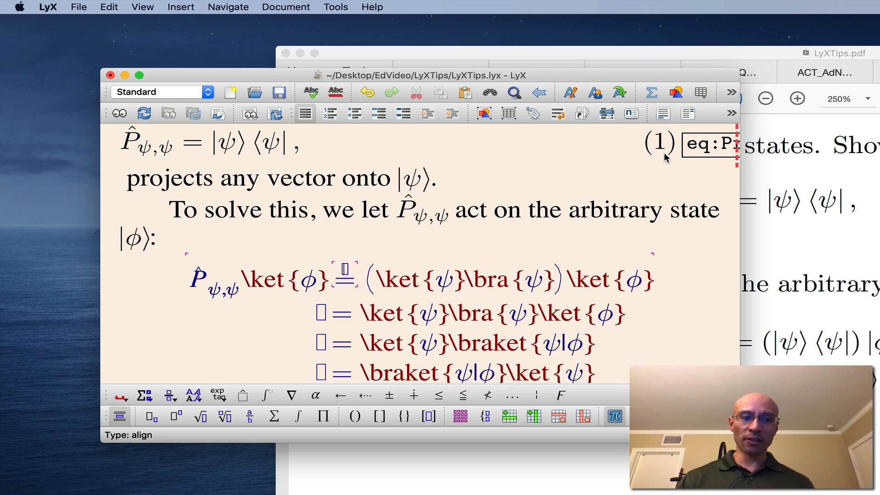
pyautogui.moveTo(358, 420)
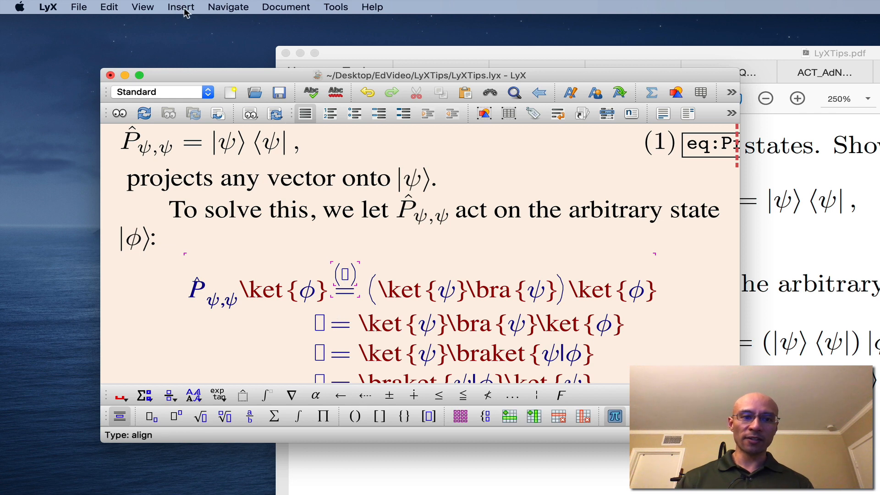
pyautogui.click(180, 7)
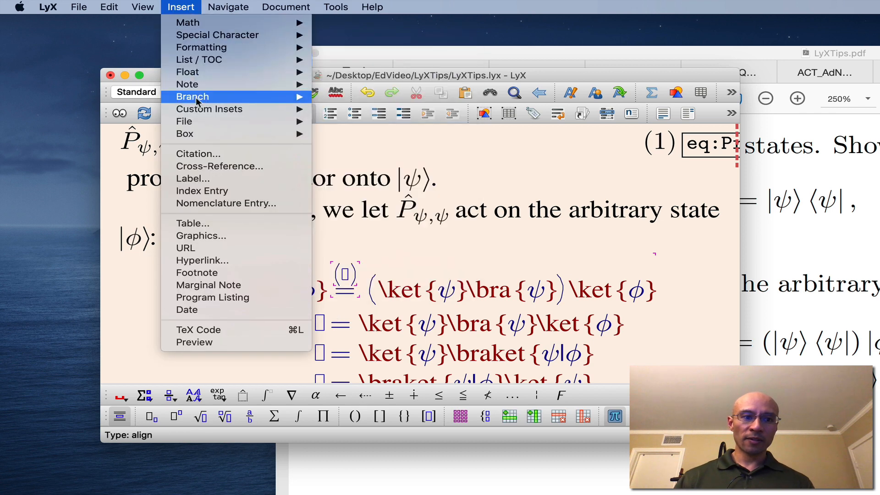
pyautogui.click(219, 166)
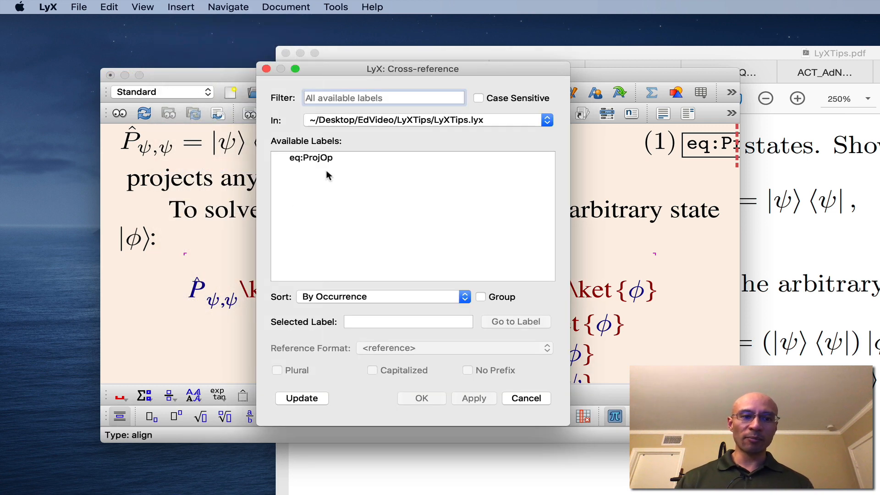
pyautogui.click(311, 157)
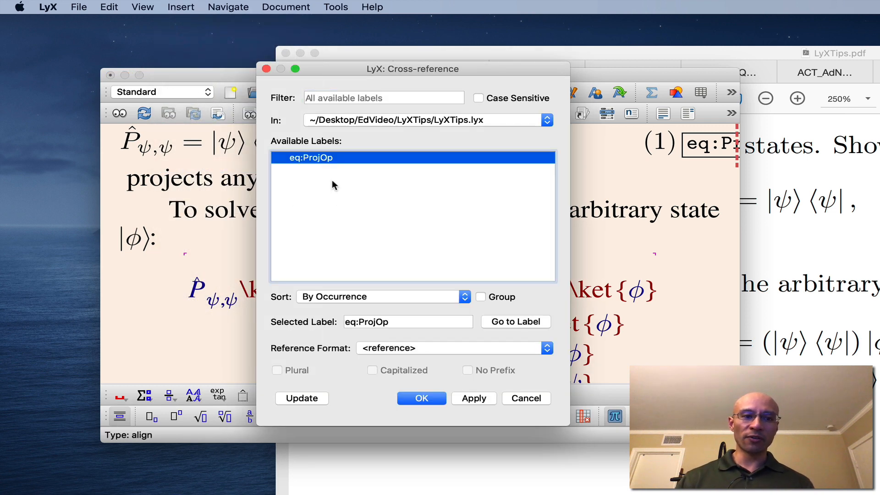
pyautogui.click(421, 398)
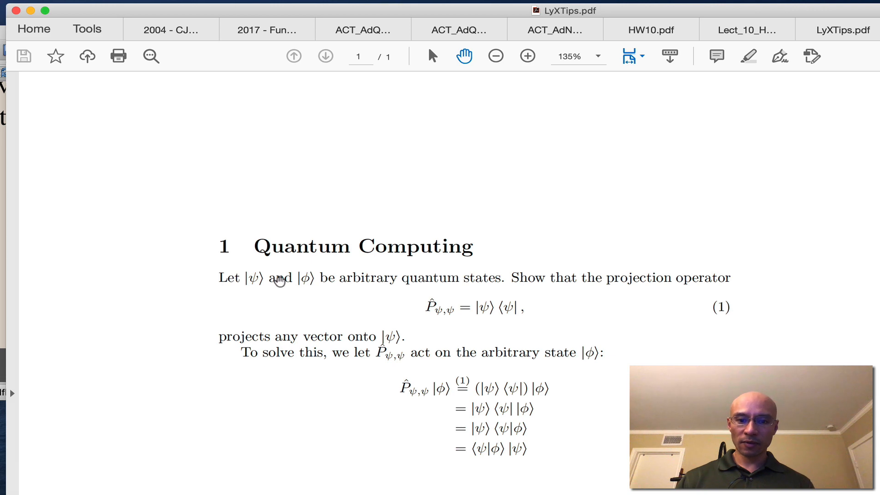
pyautogui.click(526, 56)
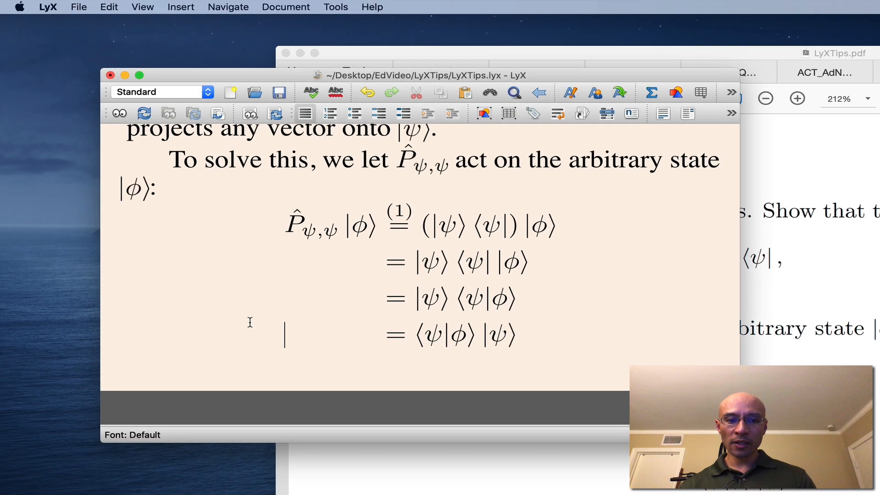
# - Add a period after the last equation line and type 'We obtained the last line because'
pyautogui.write('.')
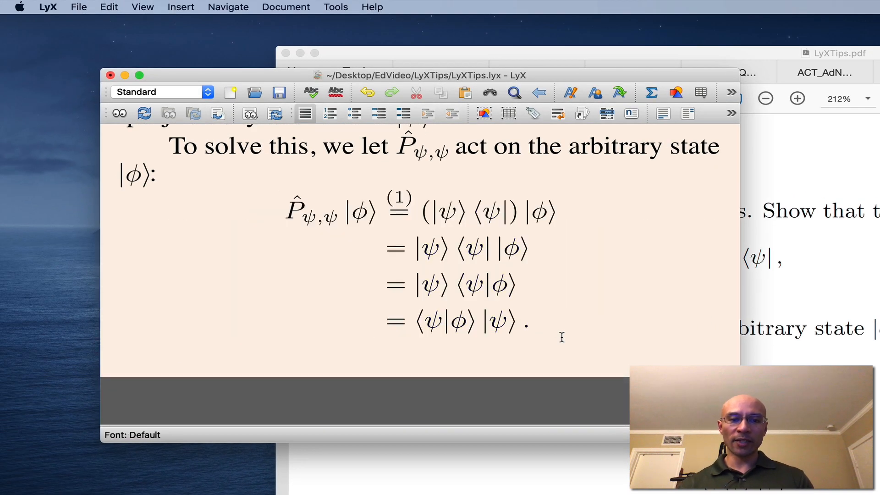
pyautogui.write('We obtained the last line because ⟨ψ|φ⟩ is a scalar, an')
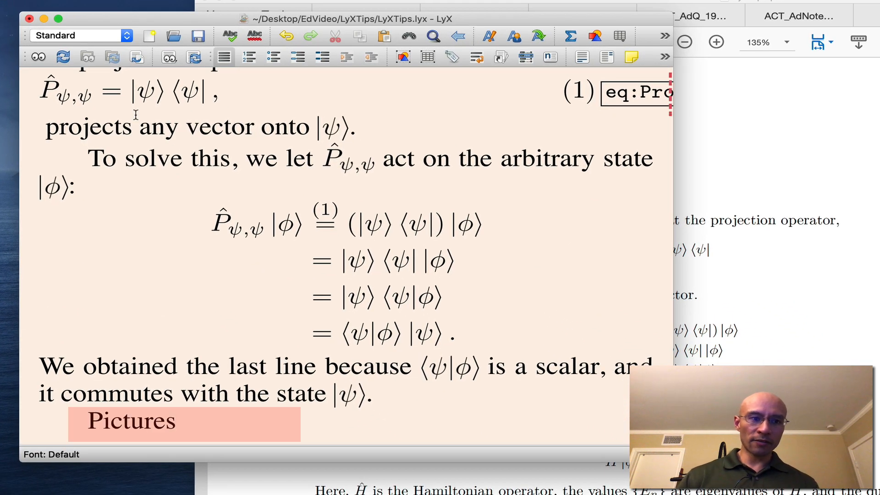
# - Style Pictures as a Section, add the intro sentence, and insert a figure captioned 'This is the caption box.'
pyautogui.click(75, 35)
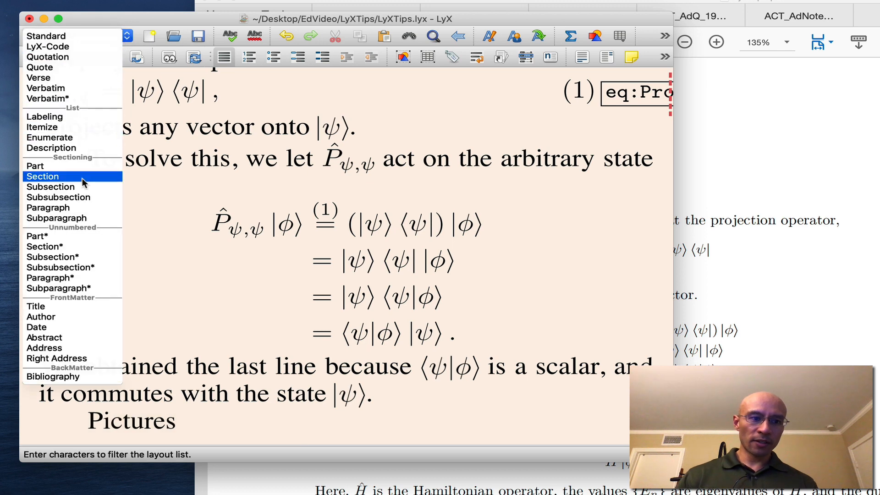
pyautogui.click(42, 176)
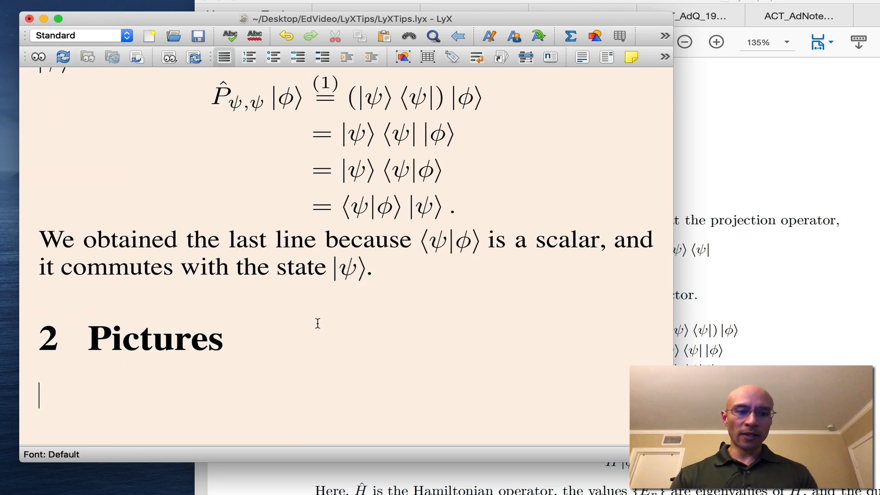
pyautogui.write('The first picture we insert takes several steps.')
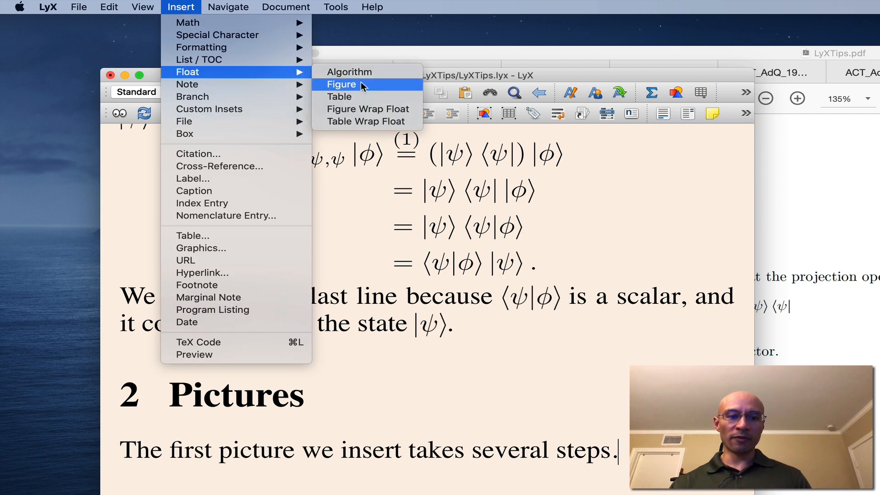
pyautogui.click(341, 84)
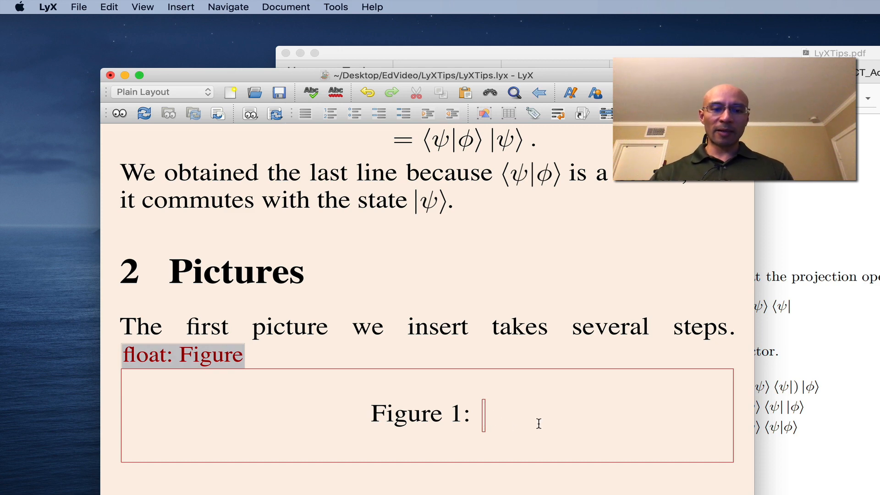
pyautogui.write('This is the caption box.')
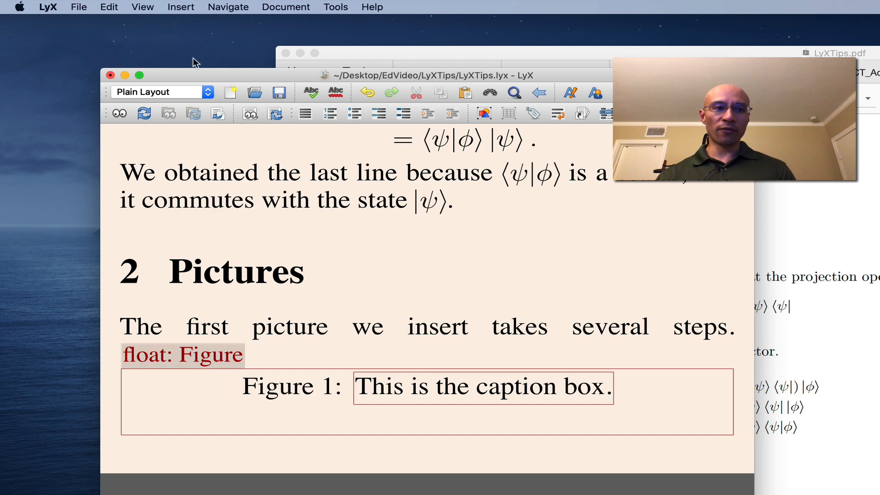
# - Insert picard.jpg as a graphic inside the figure float and check the result
pyautogui.click(180, 7)
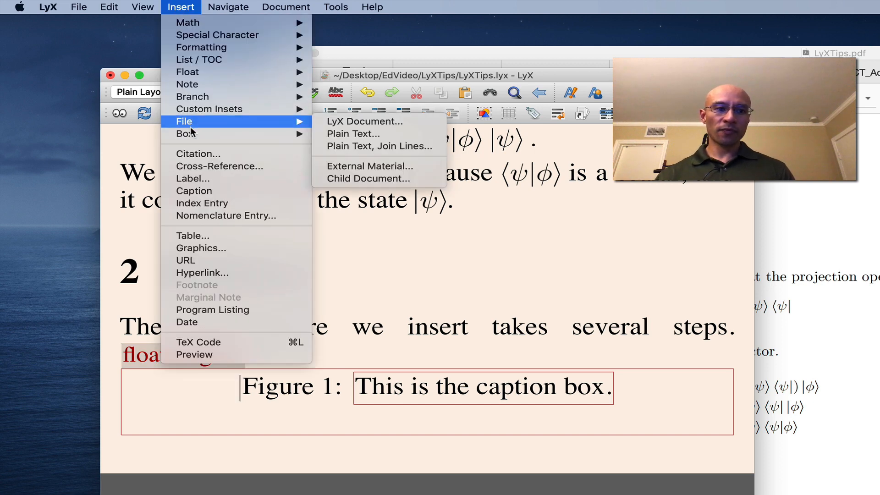
pyautogui.click(201, 248)
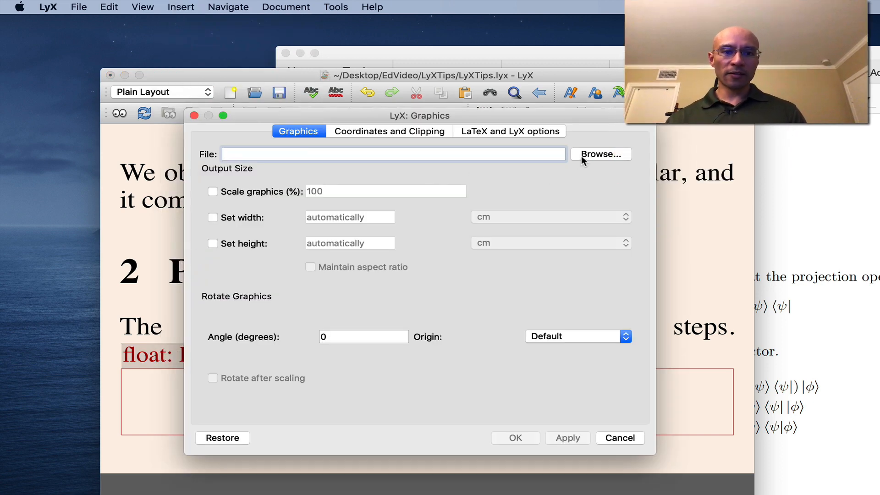
pyautogui.click(600, 154)
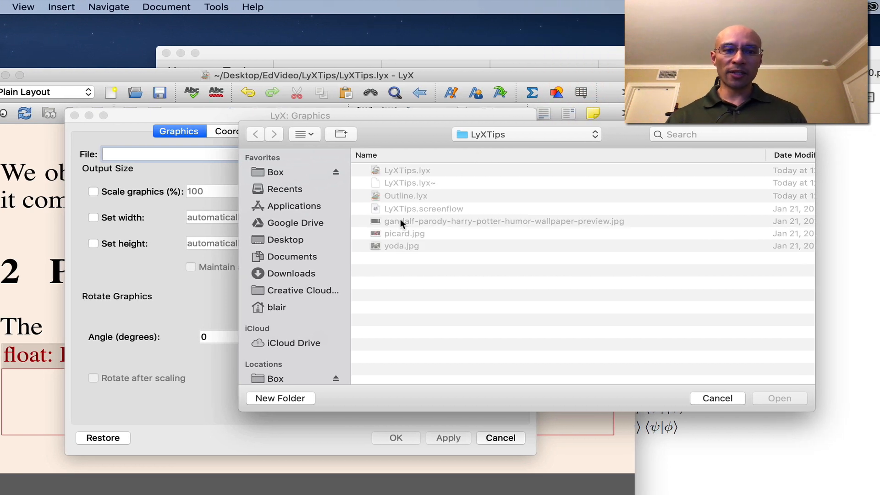
pyautogui.click(404, 233)
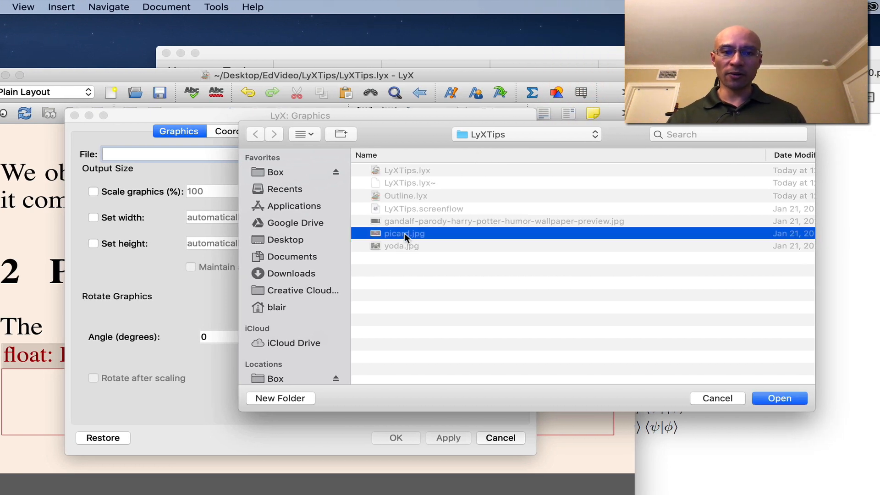
pyautogui.moveTo(397, 240)
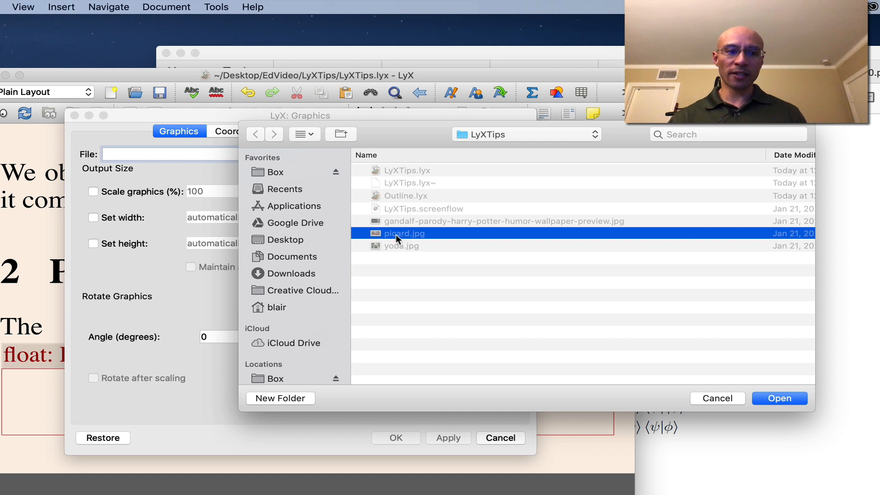
pyautogui.click(779, 398)
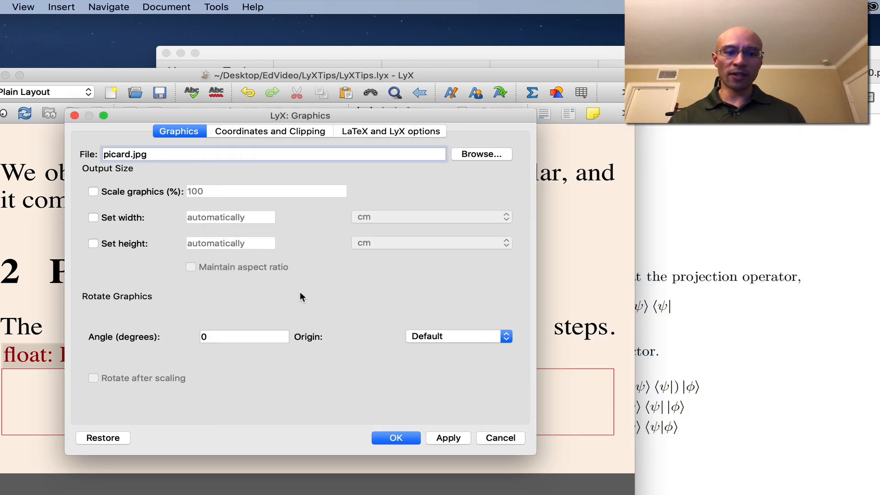
pyautogui.click(395, 438)
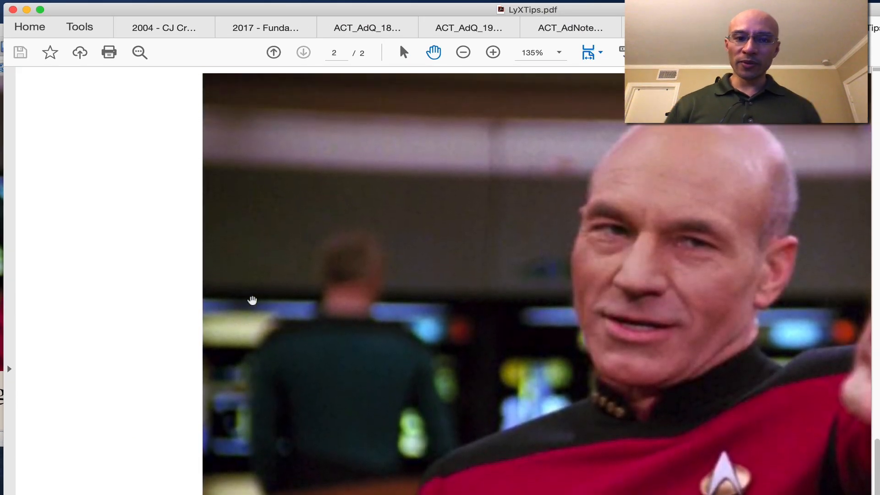
pyautogui.scroll(-3)
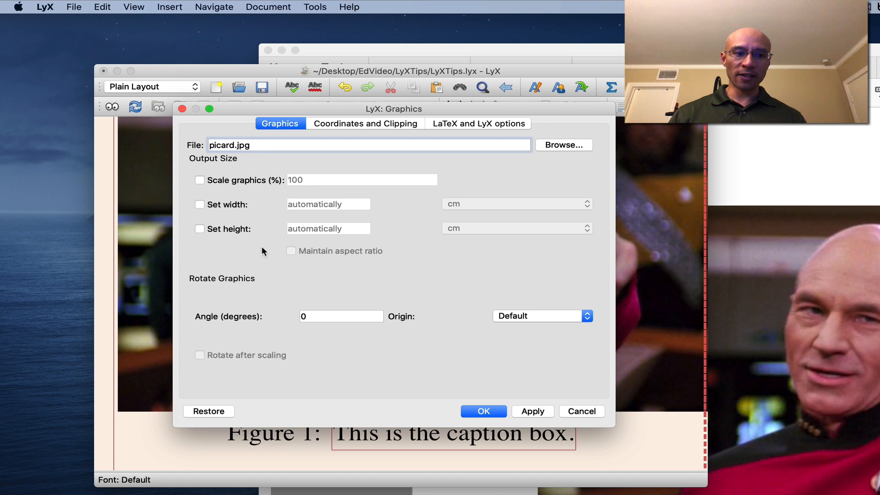
# - Set the Picard graphic's width to 3 in
pyautogui.click(200, 204)
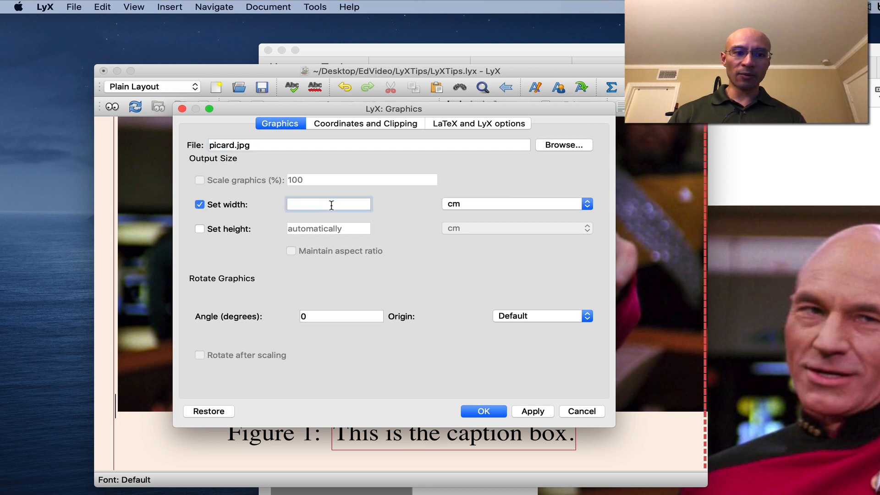
pyautogui.write('3')
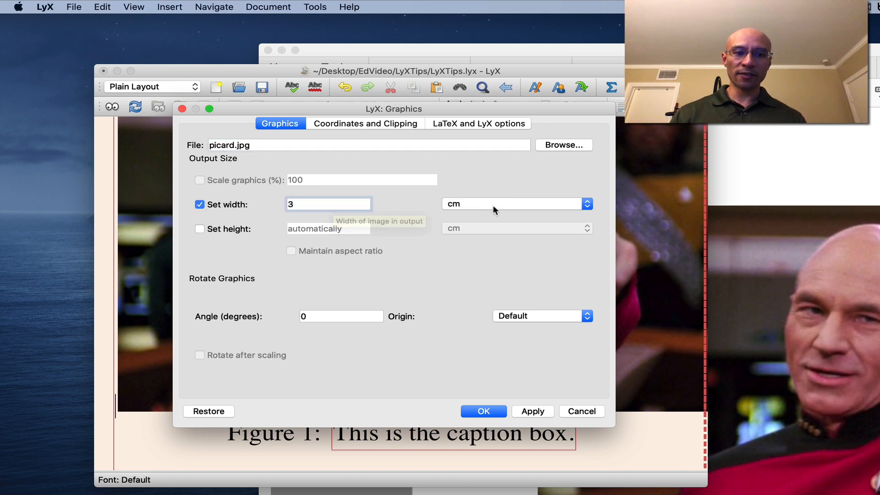
pyautogui.click(514, 203)
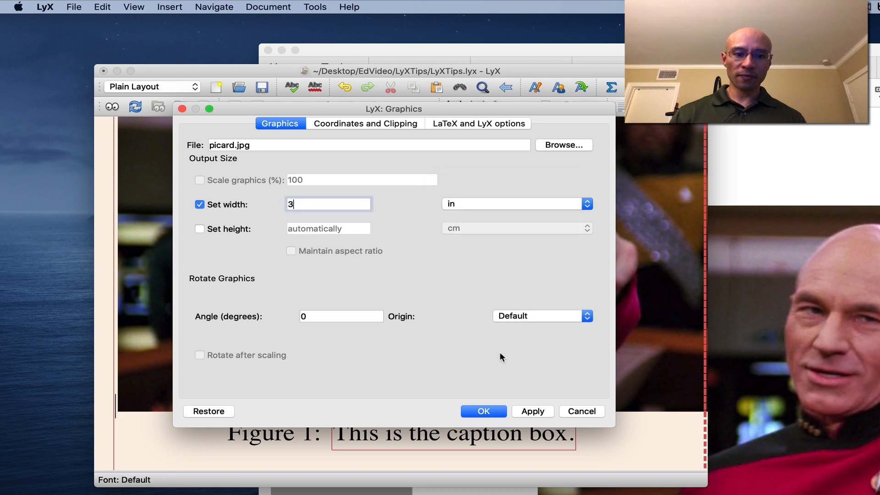
pyautogui.click(482, 411)
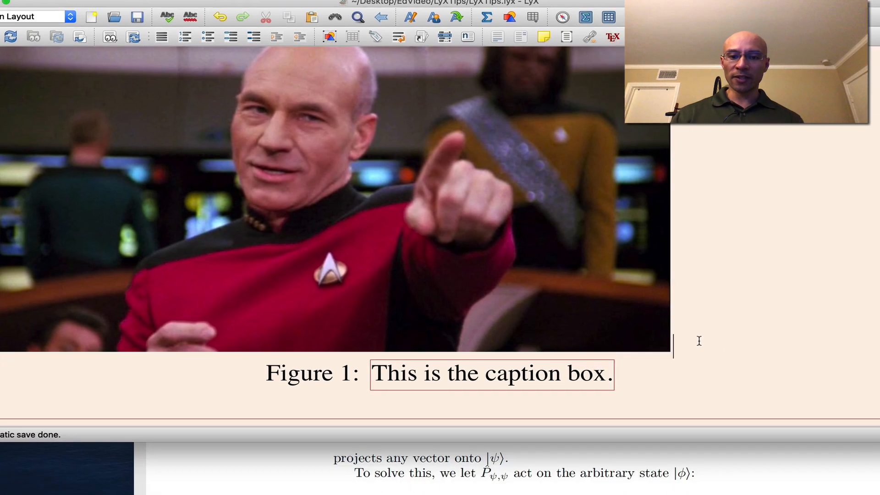
# - Set the caption paragraph's alignment to Center through Paragraph Settings
pyautogui.rightClick(699, 340)
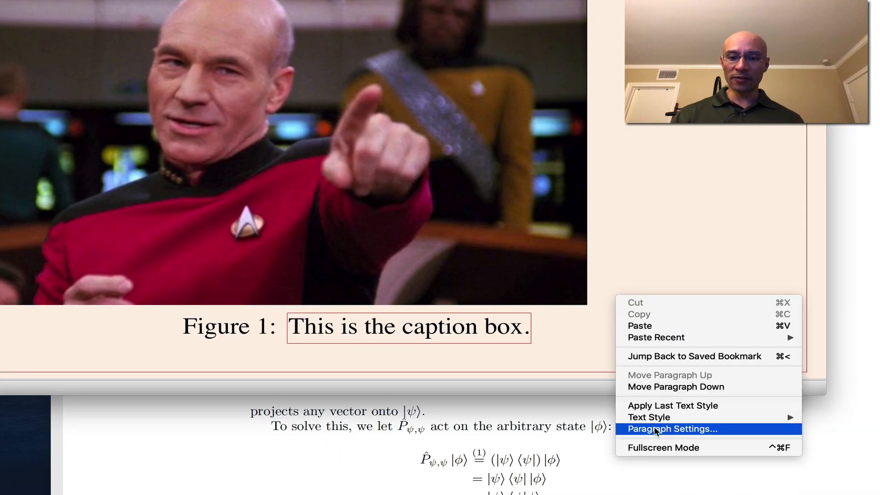
pyautogui.click(671, 428)
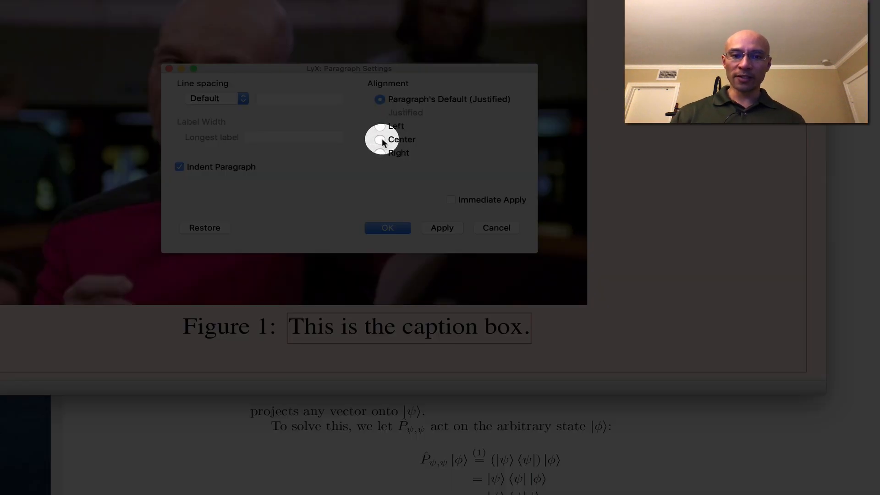
pyautogui.click(386, 227)
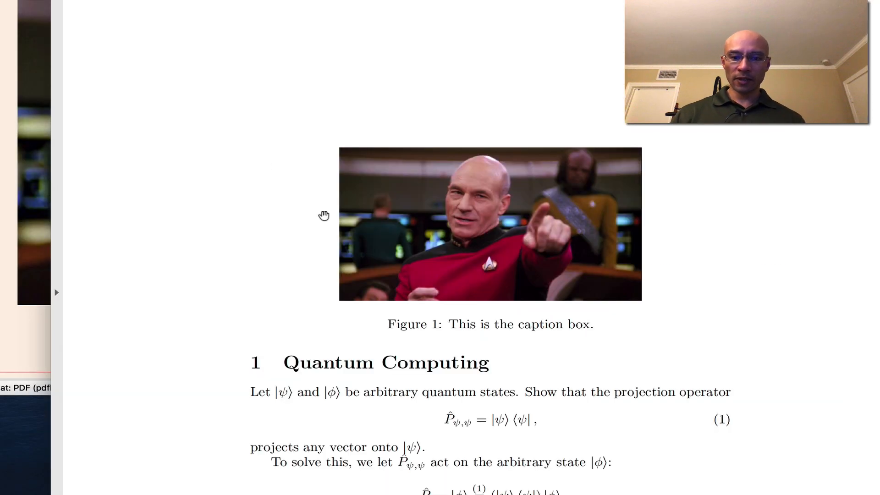
pyautogui.scroll(-3)
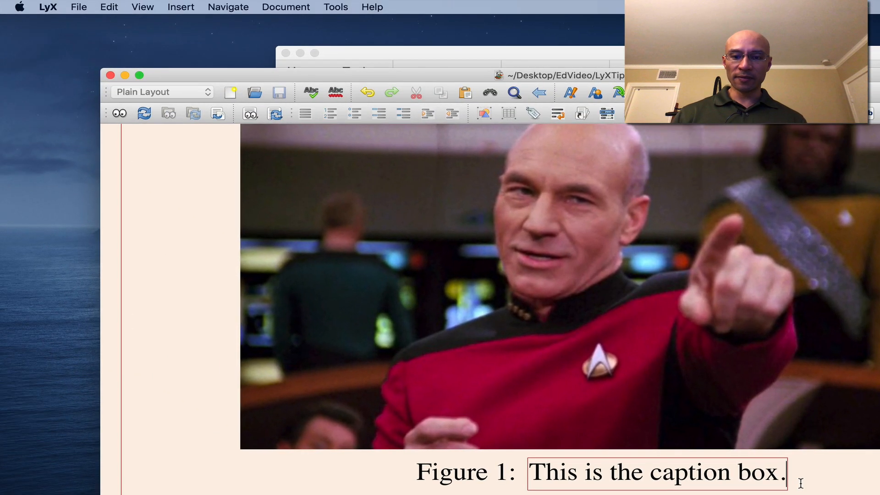
pyautogui.moveTo(185, 12)
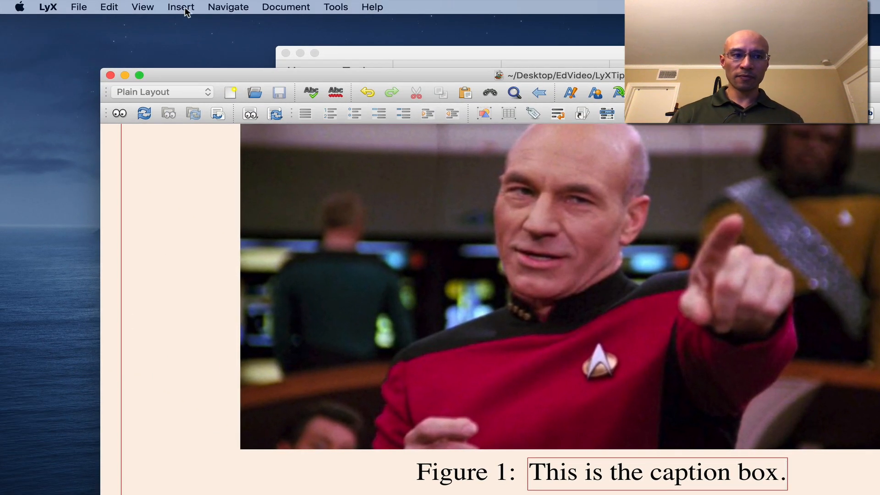
# - Insert a label on the Figure 1 caption and edit its suggested name
pyautogui.click(180, 7)
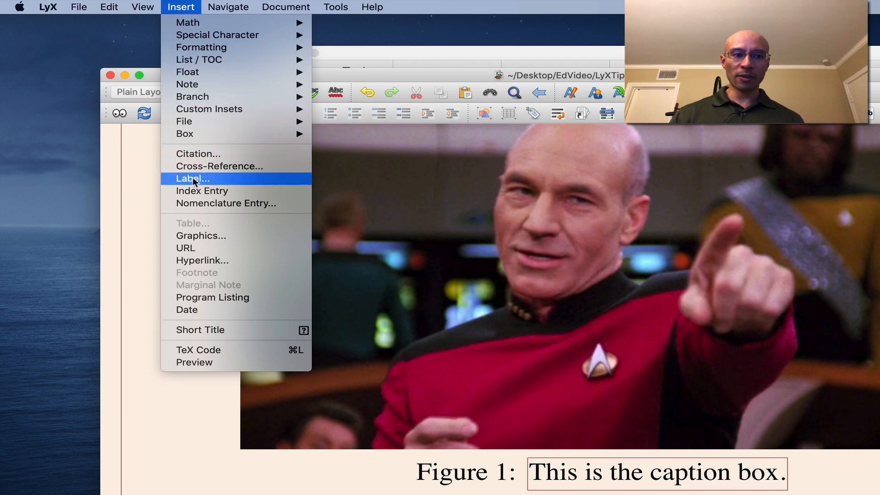
pyautogui.click(193, 178)
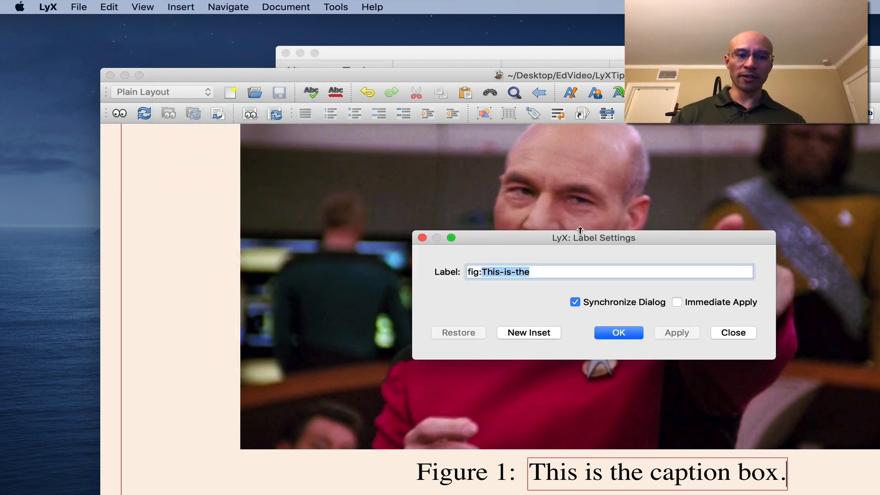
pyautogui.click(617, 332)
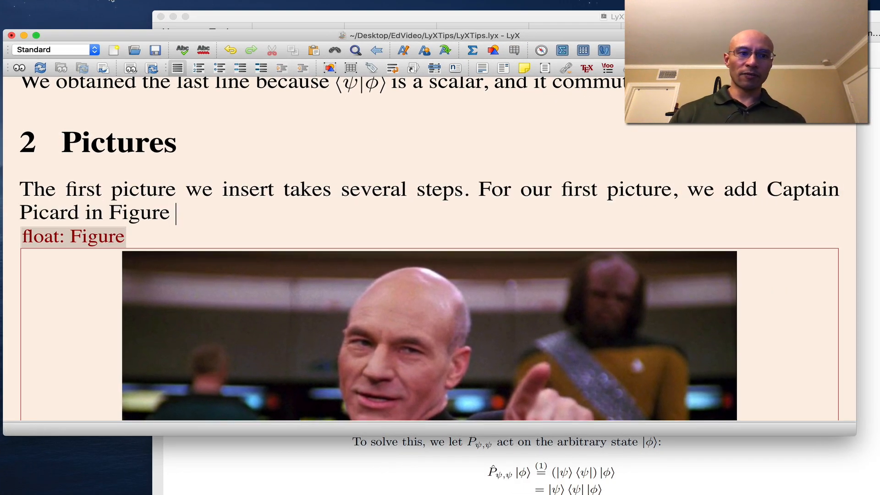
pyautogui.click(166, 4)
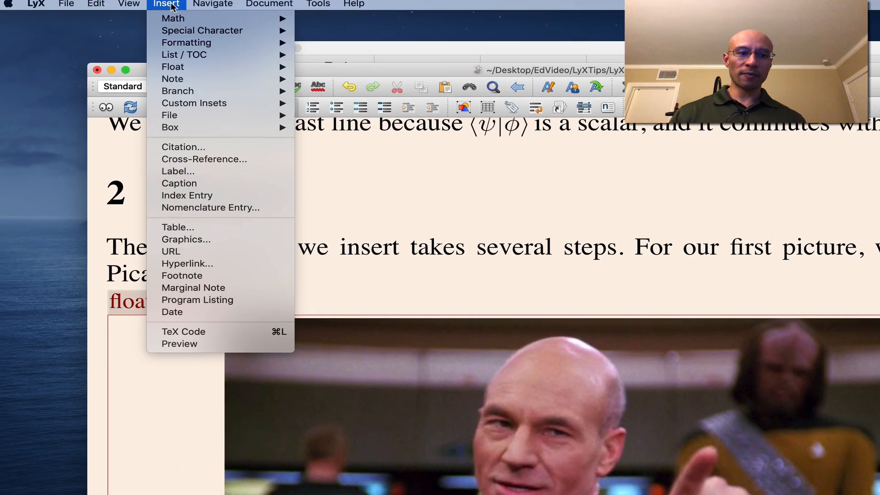
# - Insert a cross-reference to fig:Picard after 'Captain Picard in Figure'
pyautogui.click(204, 159)
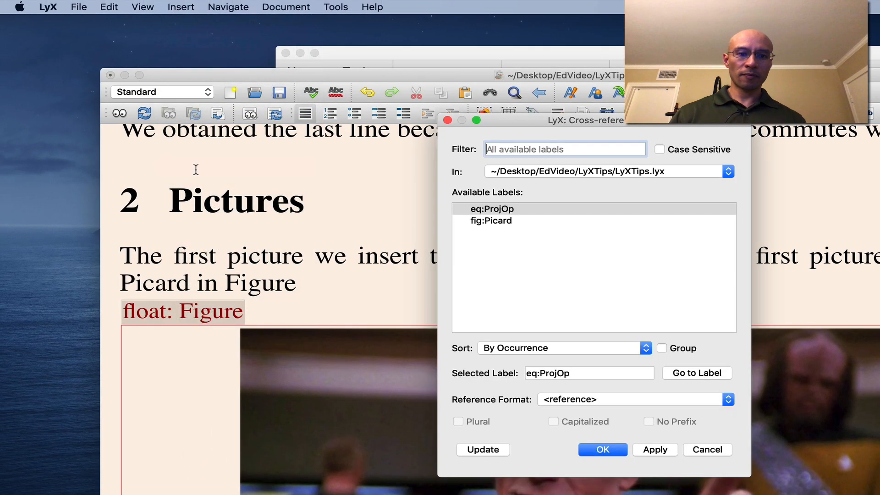
pyautogui.click(496, 220)
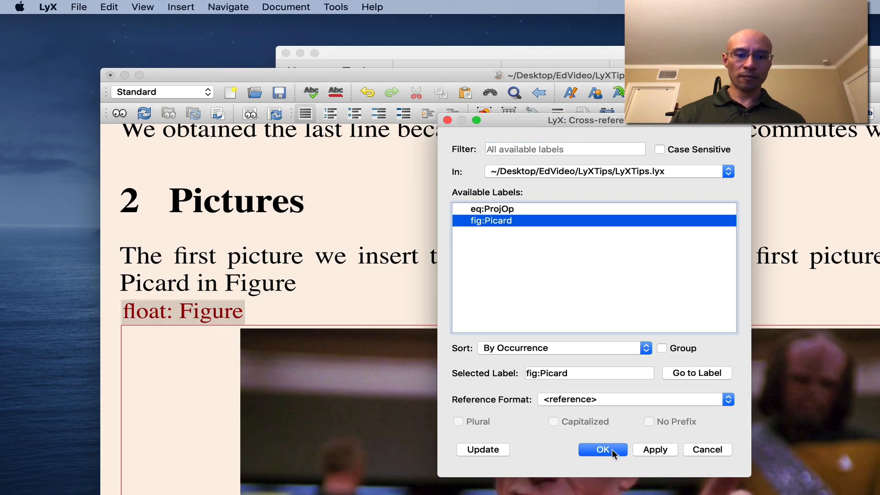
pyautogui.click(602, 449)
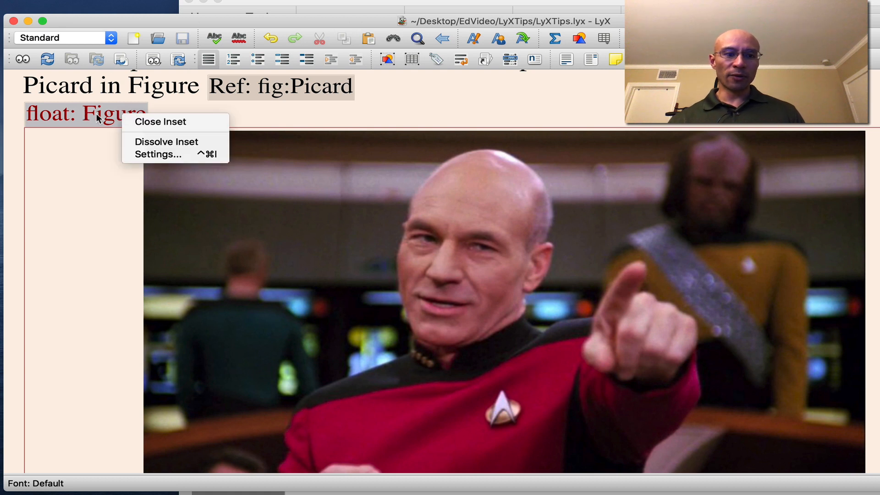
# - Change the Picard float's placement from default to 'Here if possible'
pyautogui.click(159, 154)
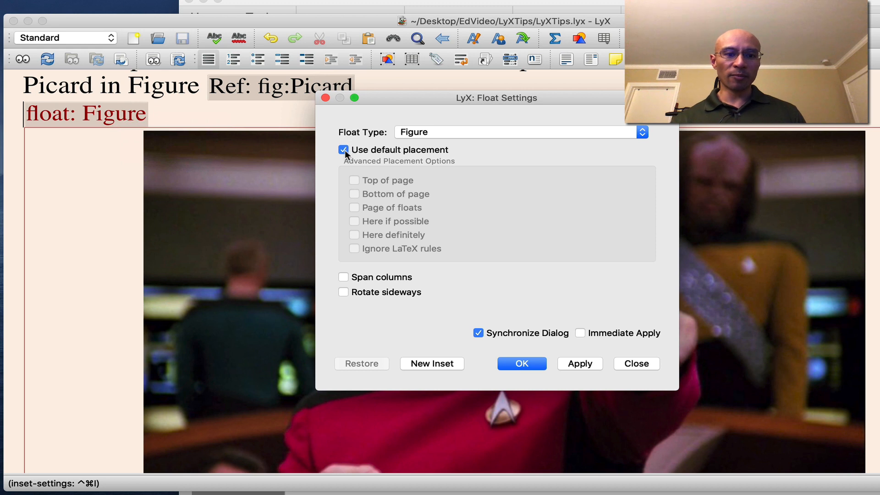
pyautogui.click(343, 149)
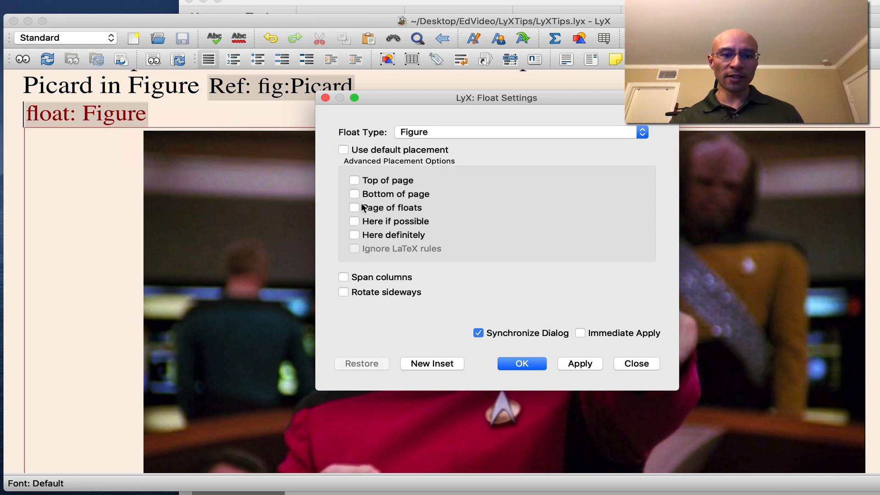
pyautogui.click(354, 221)
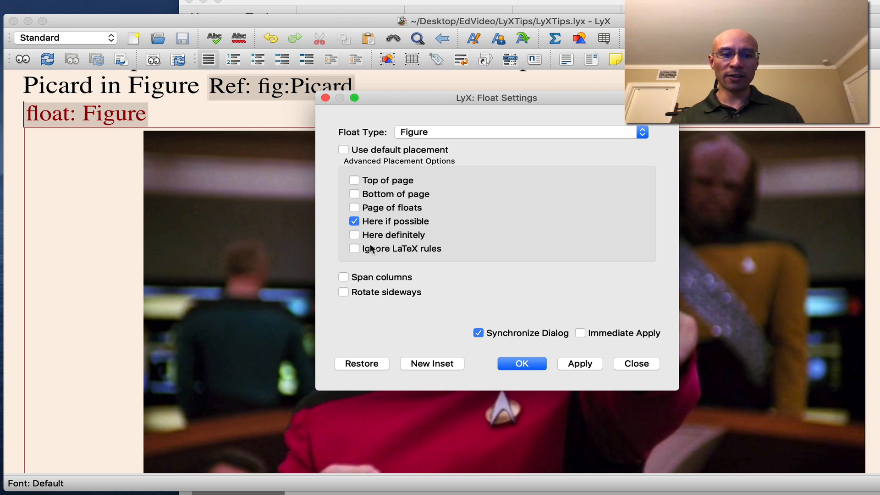
pyautogui.click(521, 363)
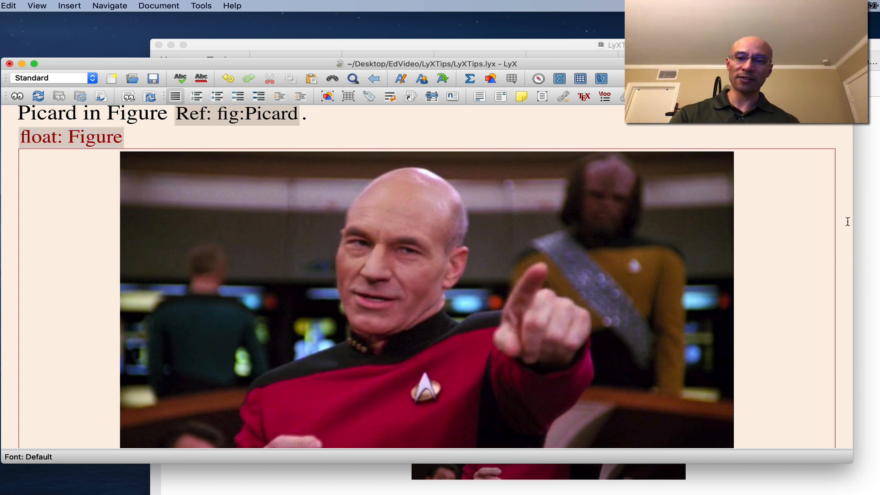
# - Accept renaming the duplicated figure's label to fig:Picard-1
pyautogui.scroll(-3)
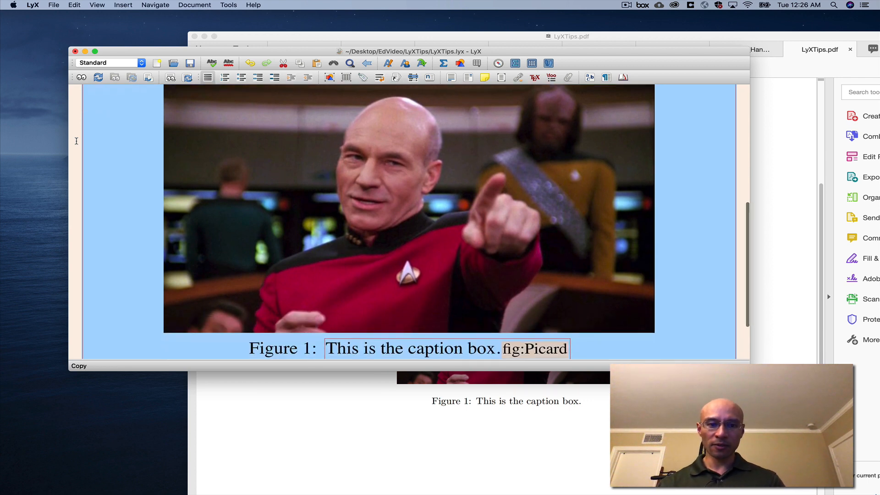
pyautogui.scroll(-3)
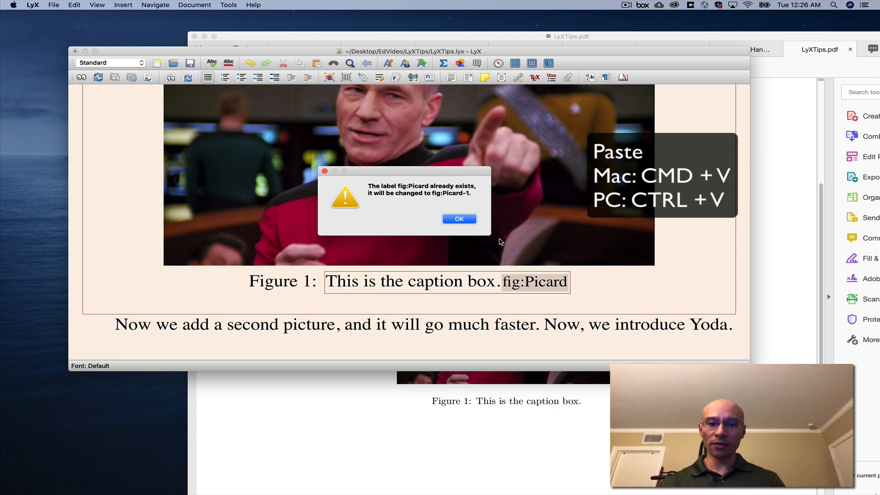
pyautogui.moveTo(418, 226)
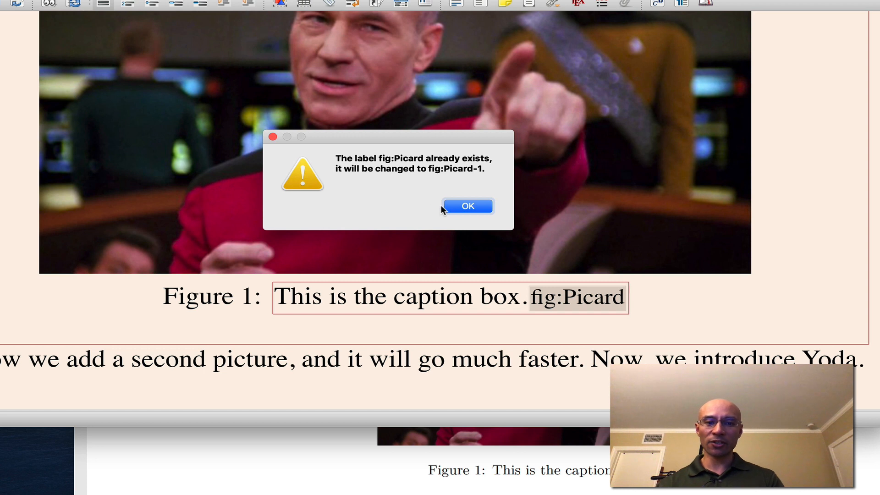
pyautogui.moveTo(383, 169)
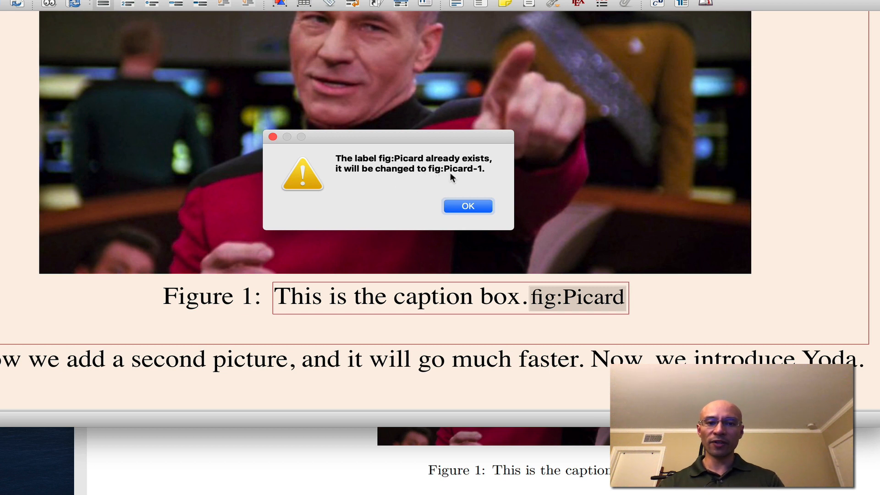
pyautogui.moveTo(480, 178)
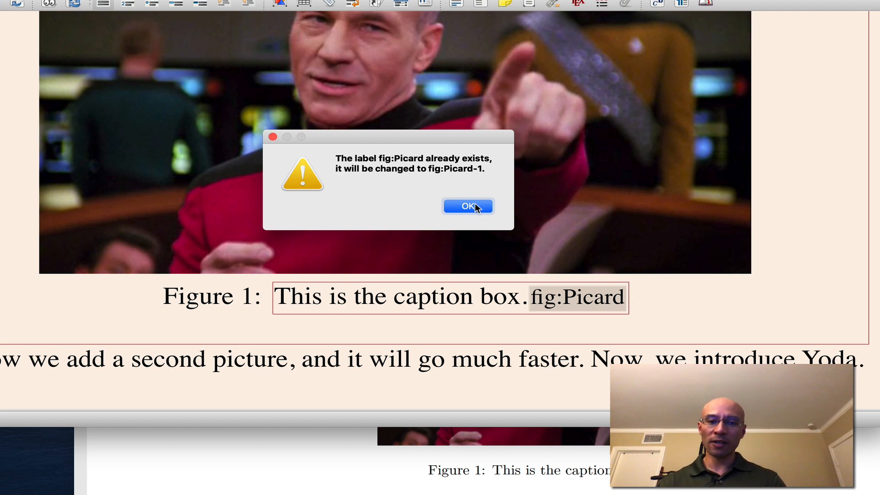
pyautogui.click(467, 206)
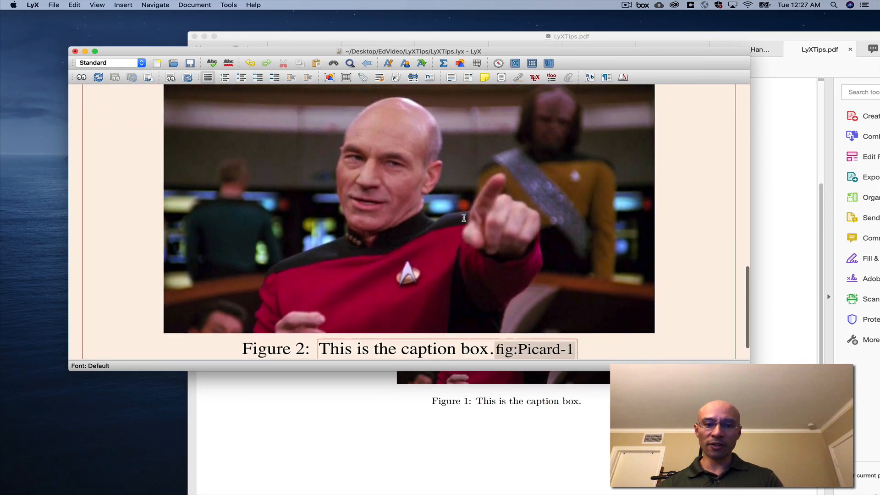
# - Replace the duplicate figure's image with yoda.jpg and confirm the new label fig:Yoda
pyautogui.doubleClick(408, 208)
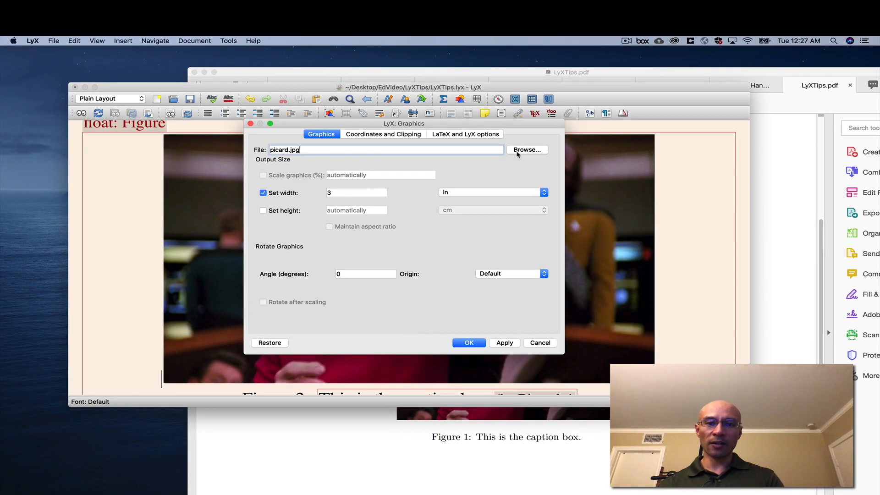
pyautogui.click(526, 149)
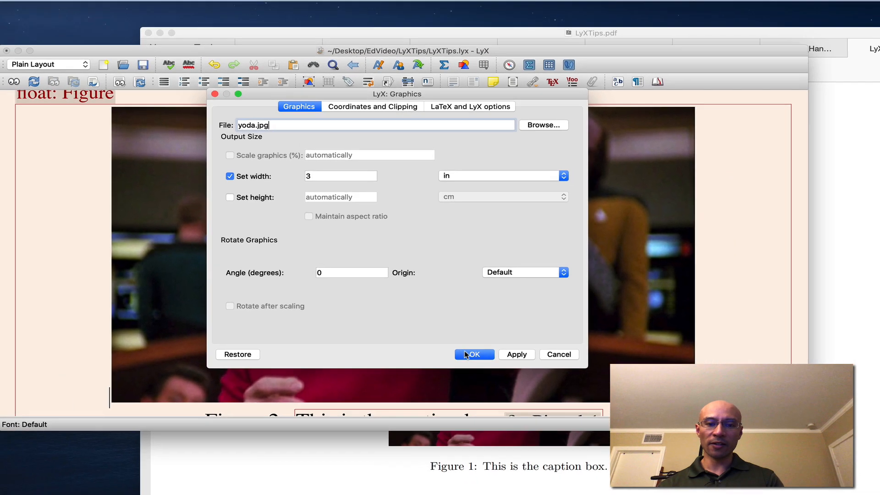
pyautogui.click(473, 355)
pyautogui.write('fig:Yoda')
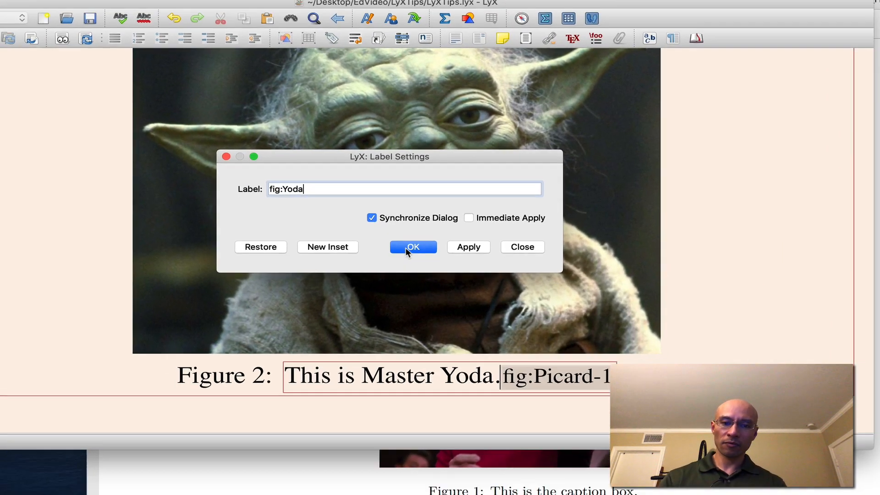
pyautogui.click(413, 247)
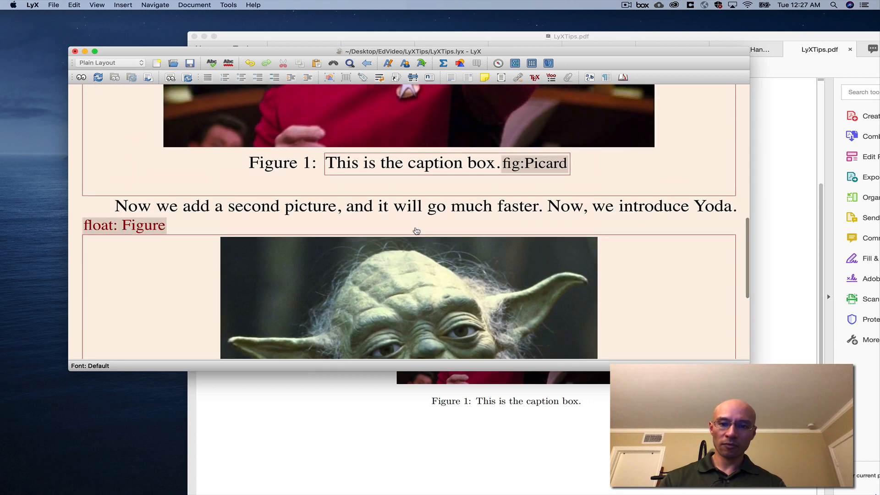
# - Go to the end of the Yoda sentence to insert a figure cross-reference
pyautogui.scroll(-3)
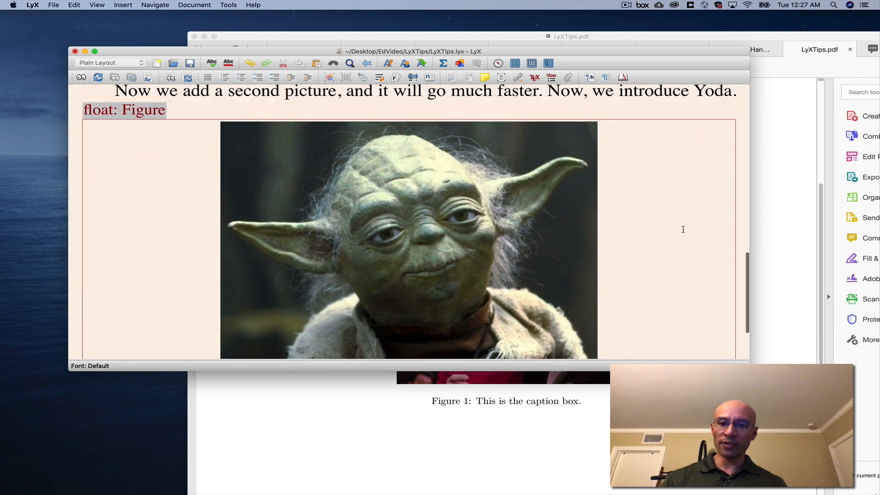
pyautogui.click(123, 5)
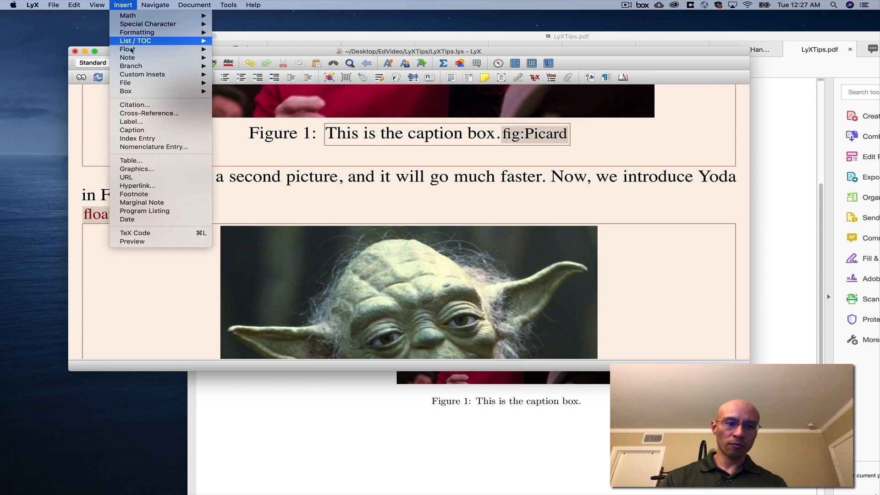
pyautogui.click(150, 112)
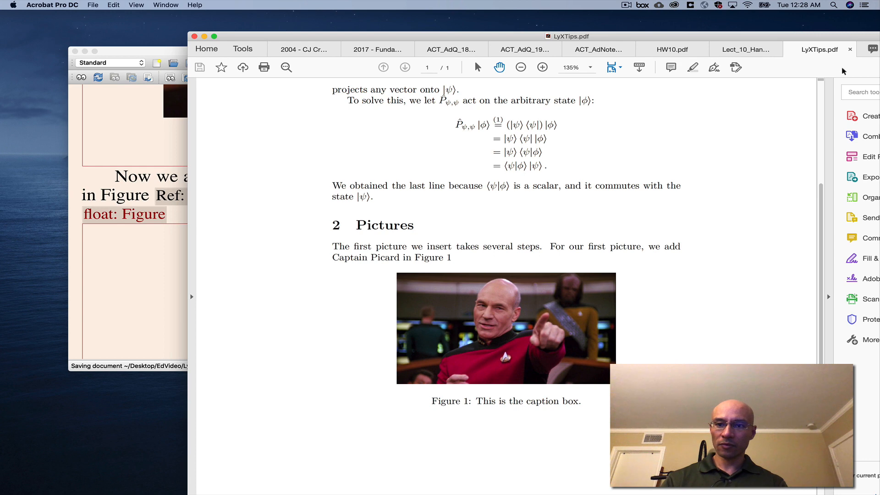
# - Scroll through the two-page LyXTips.pdf, confirming 'Now, we introduce Yoda in Figure 2.'
pyautogui.click(817, 50)
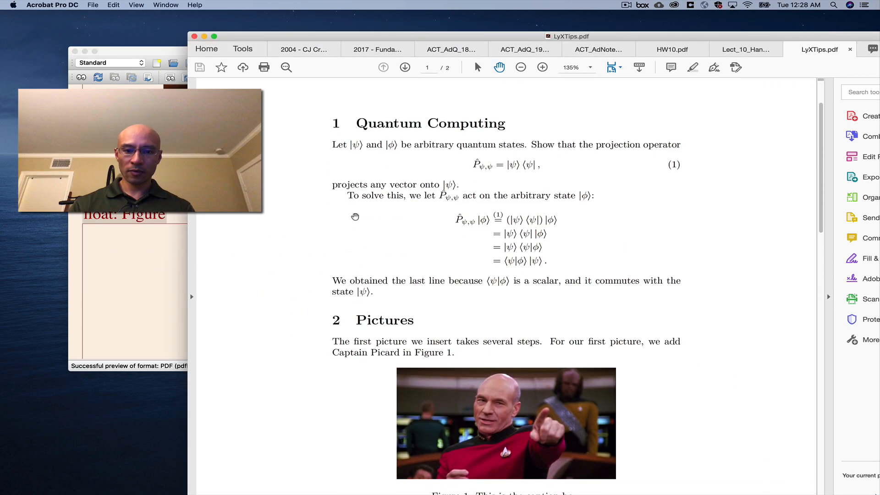
pyautogui.scroll(-3)
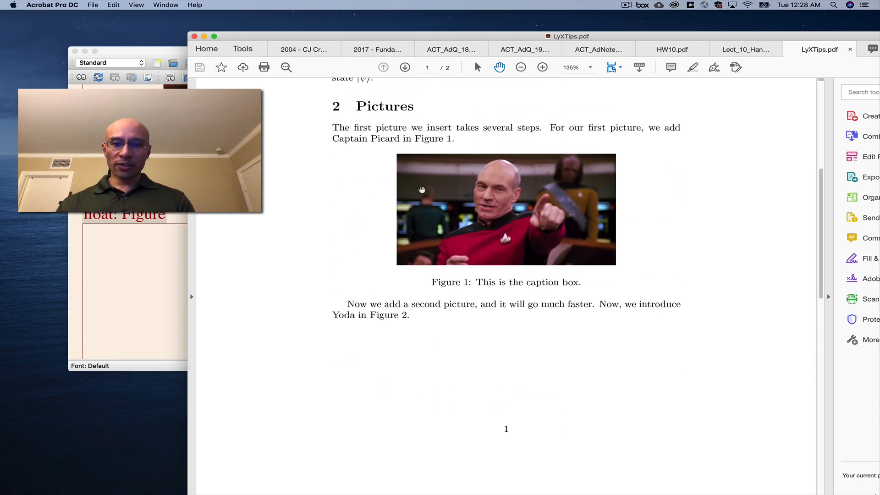
pyautogui.scroll(-3)
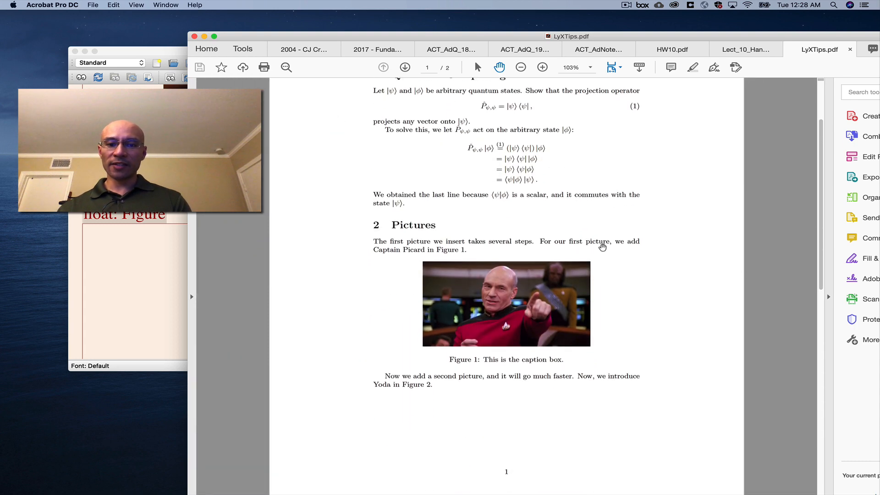
pyautogui.scroll(-3)
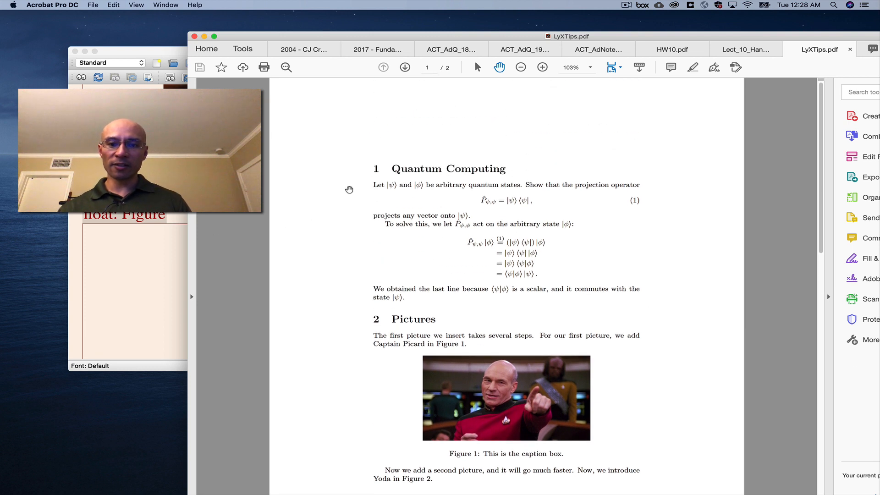
pyautogui.scroll(-3)
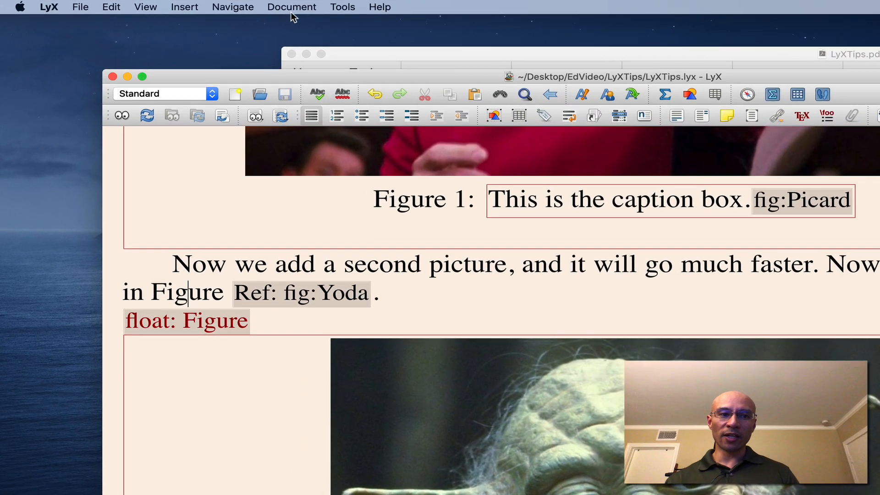
# - In Document Settings, check the page margin and class pages, leaving defaults, then reach the LaTeX preamble
pyautogui.click(292, 7)
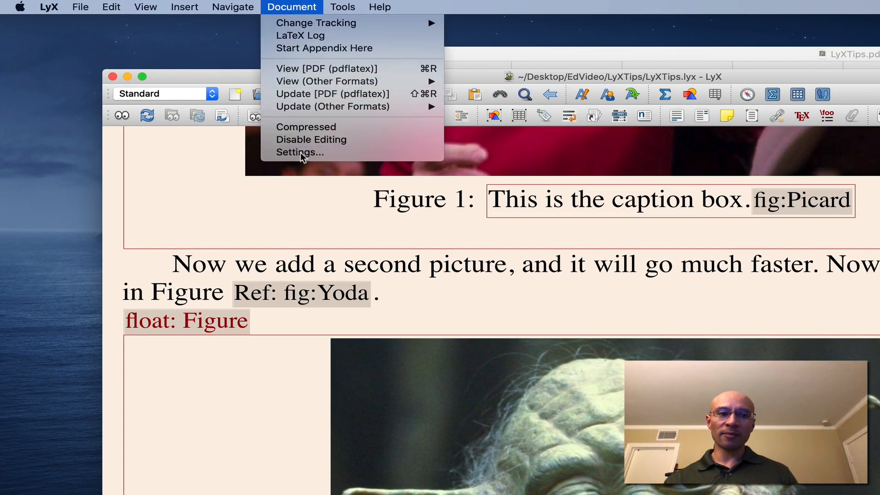
pyautogui.click(300, 152)
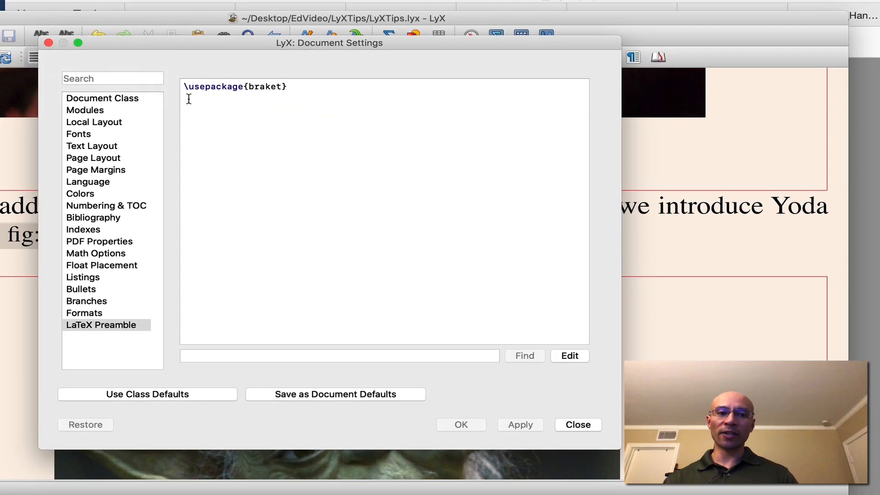
pyautogui.moveTo(117, 148)
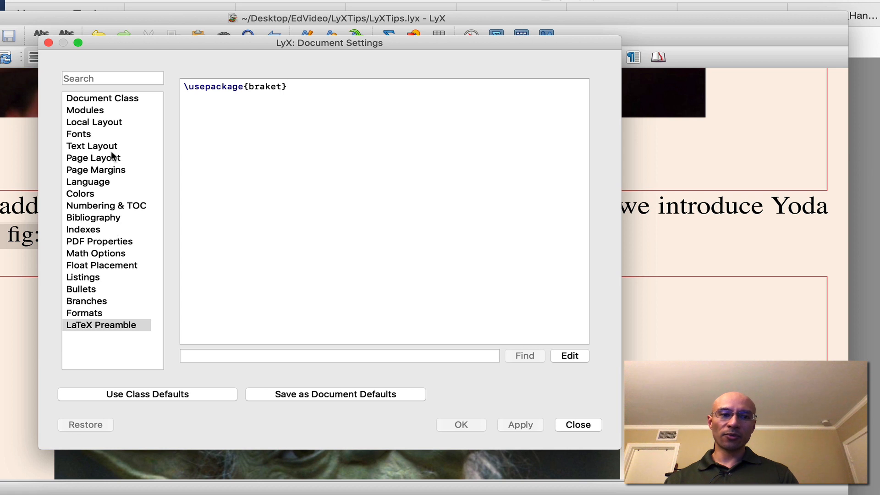
pyautogui.click(96, 170)
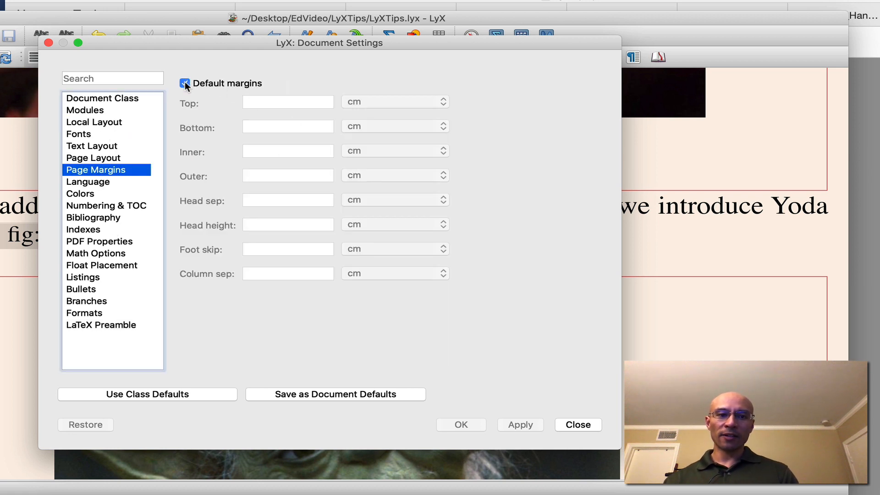
pyautogui.click(184, 83)
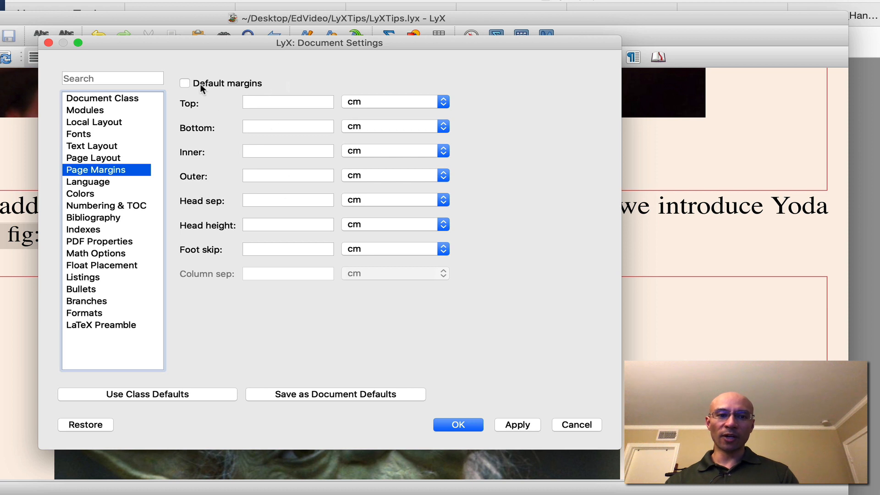
pyautogui.click(185, 83)
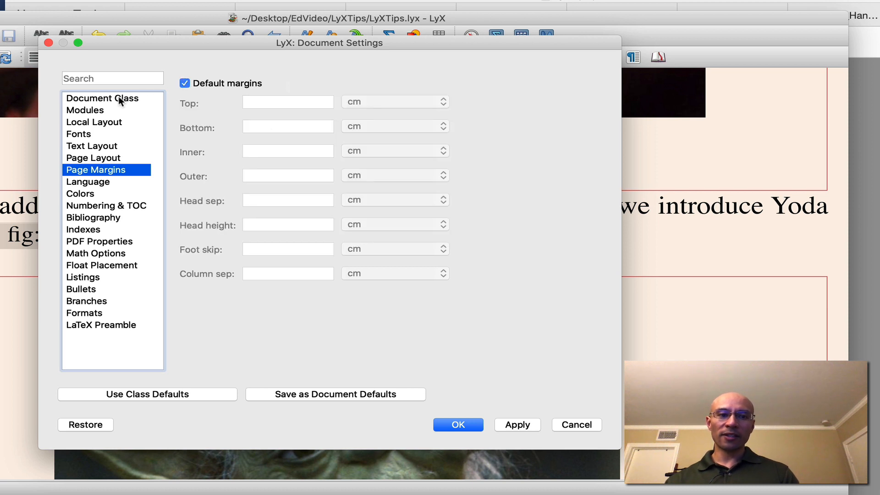
pyautogui.click(102, 97)
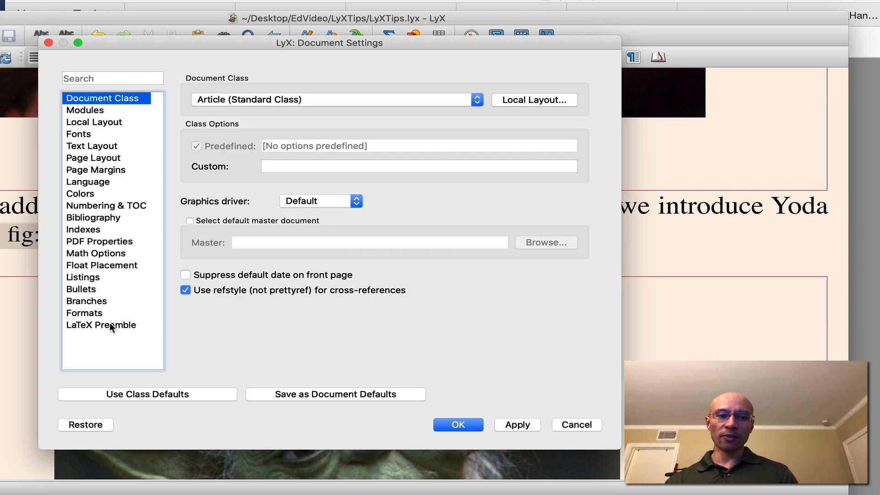
pyautogui.click(101, 325)
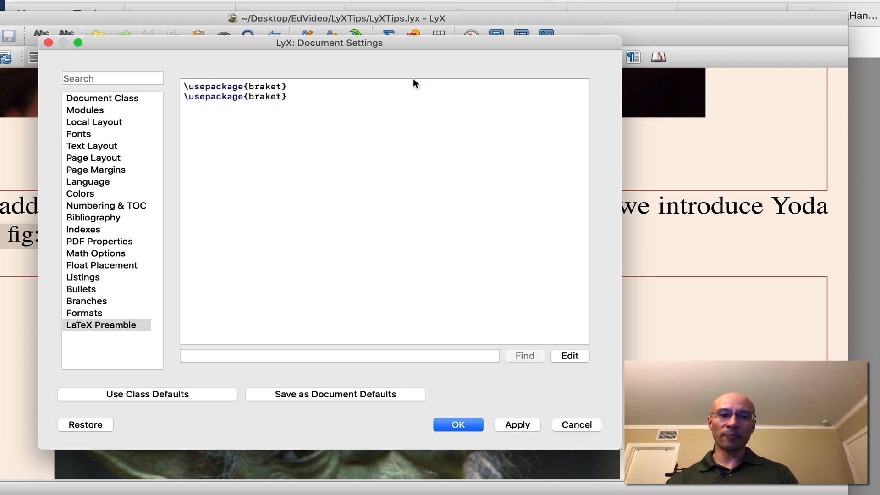
# - Turn the duplicated braket line into \usepackage[margin=1in]{geometry} and apply the settings
pyautogui.doubleClick(273, 86)
pyautogui.write('geom')
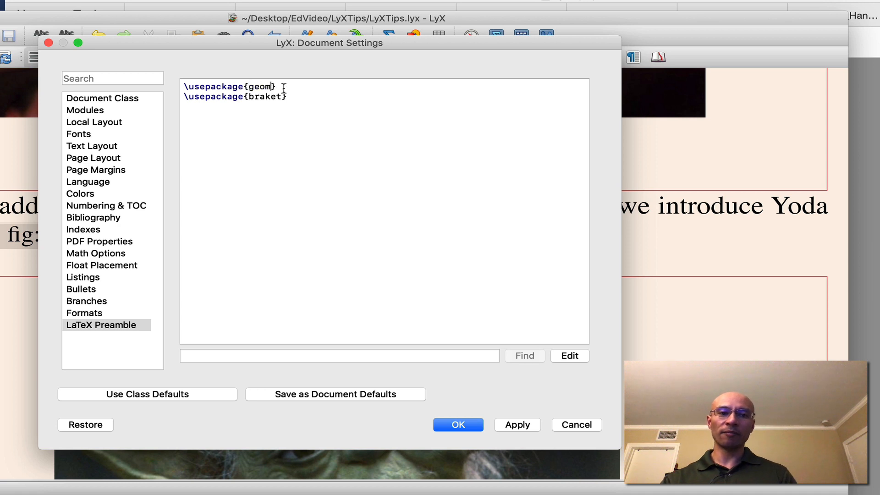
pyautogui.write('etry')
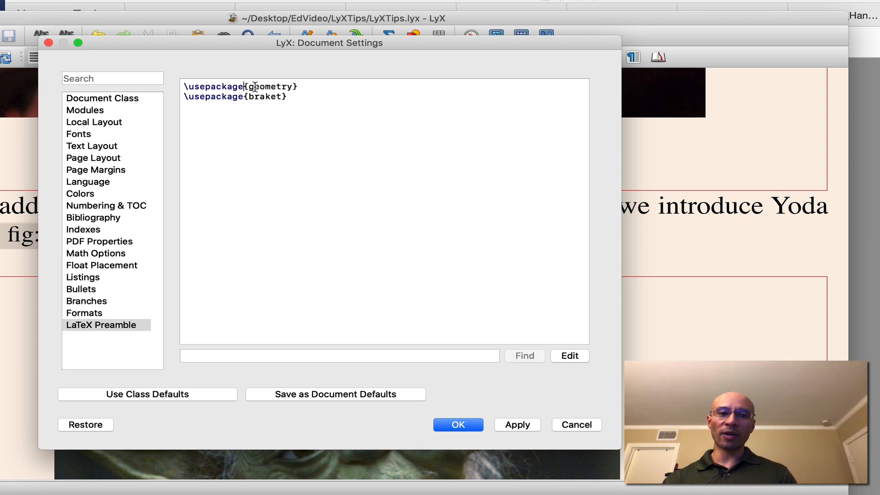
pyautogui.write('[')
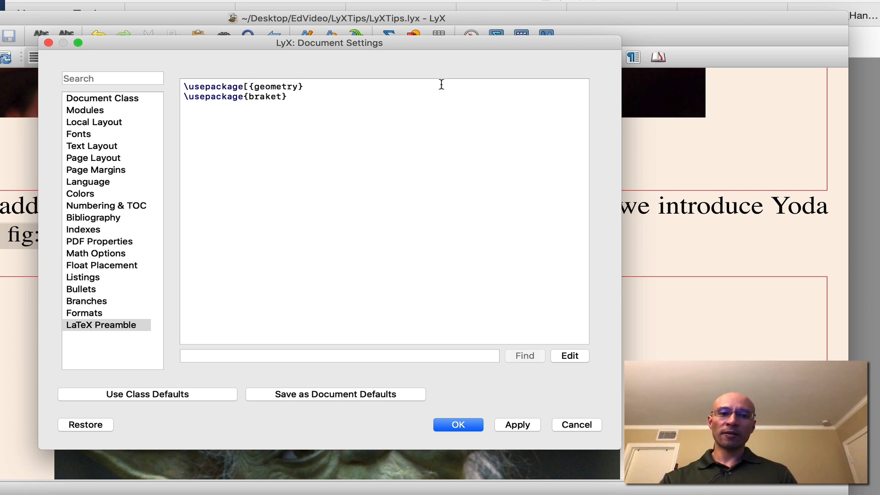
pyautogui.write('margin=1')
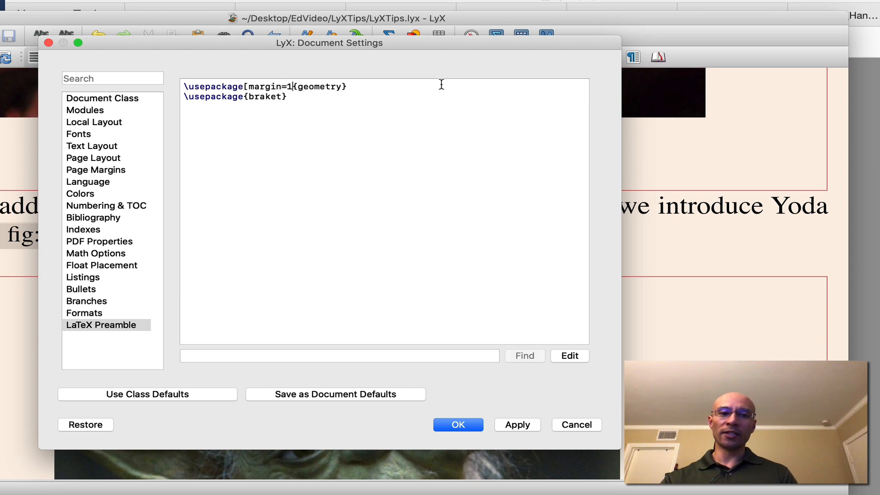
pyautogui.write('in')
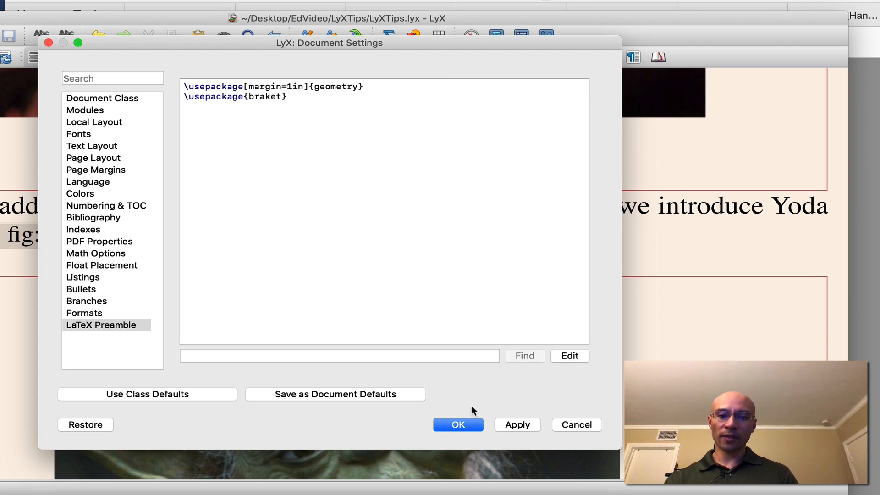
pyautogui.click(457, 425)
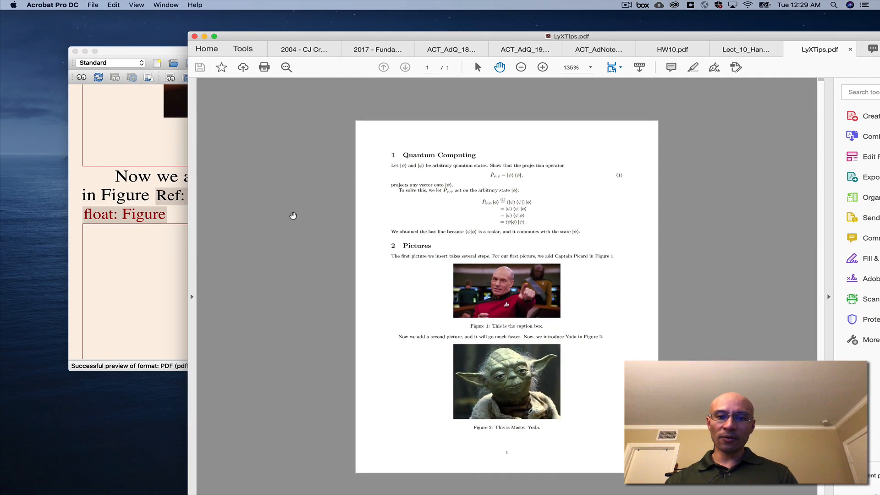
# - Bring up Acrobat to view the reloaded one-page PDF with both figures
pyautogui.click(519, 67)
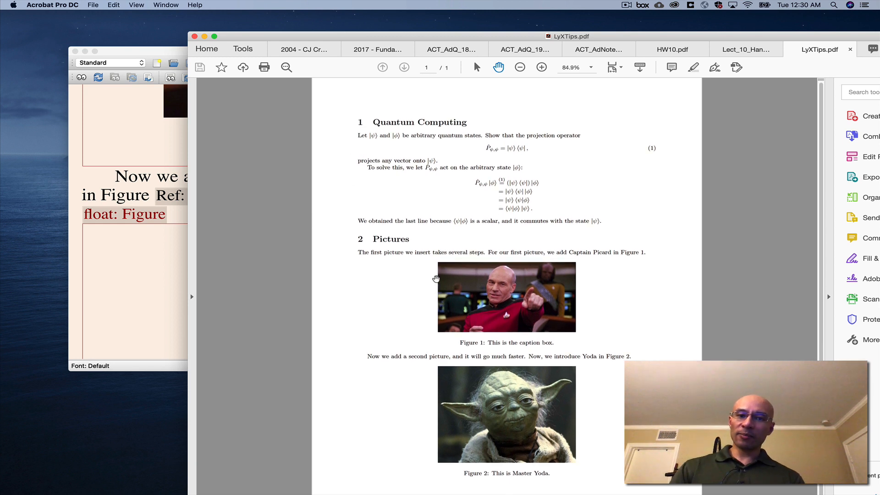
pyautogui.moveTo(598, 272)
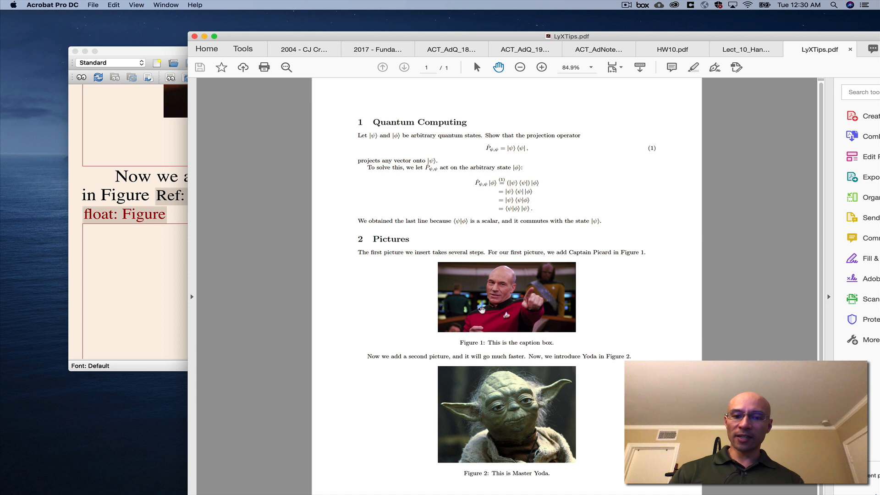
pyautogui.moveTo(513, 318)
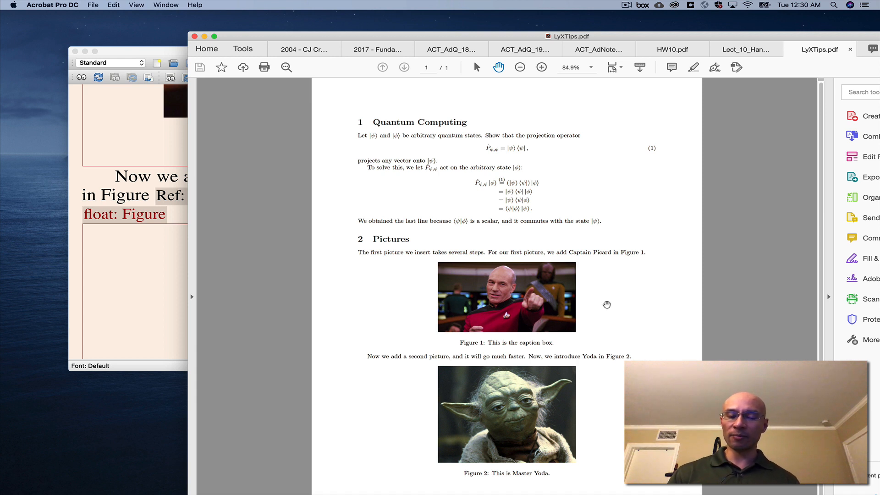
pyautogui.moveTo(518, 193)
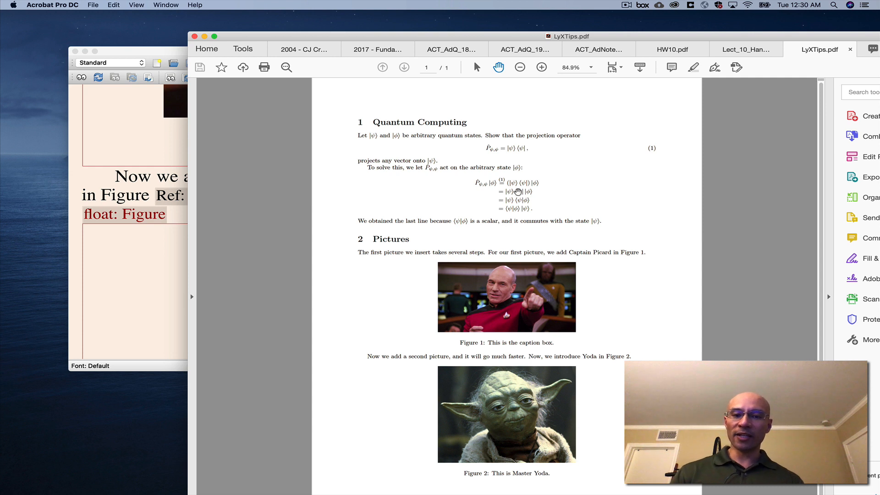
pyautogui.moveTo(694, 145)
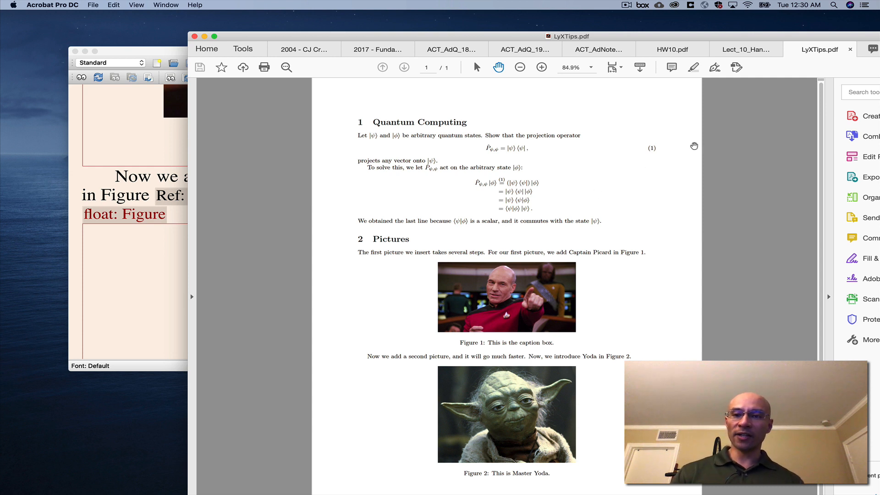